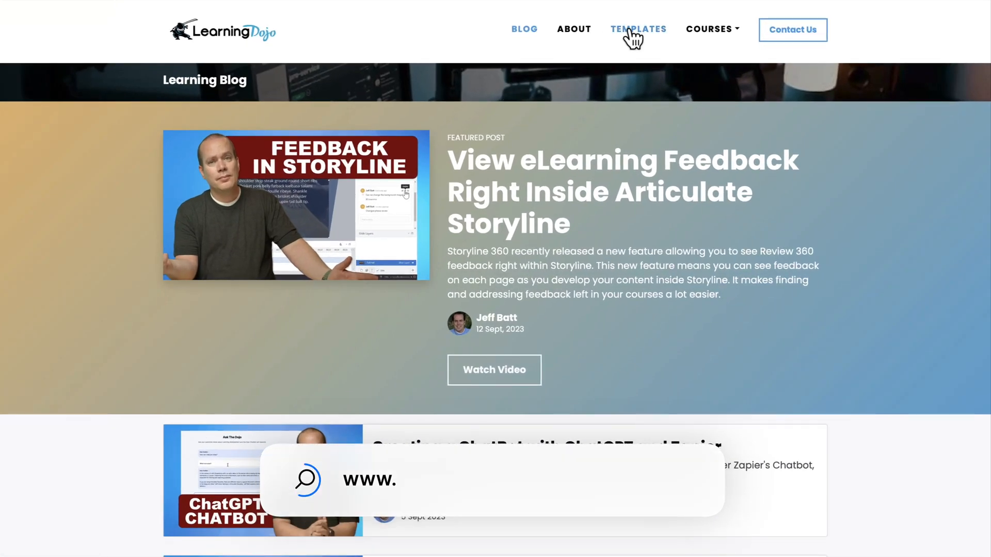
Go to the Learning Dojo TEMPLATES page and scroll through the Storyline templates.
click(637, 29)
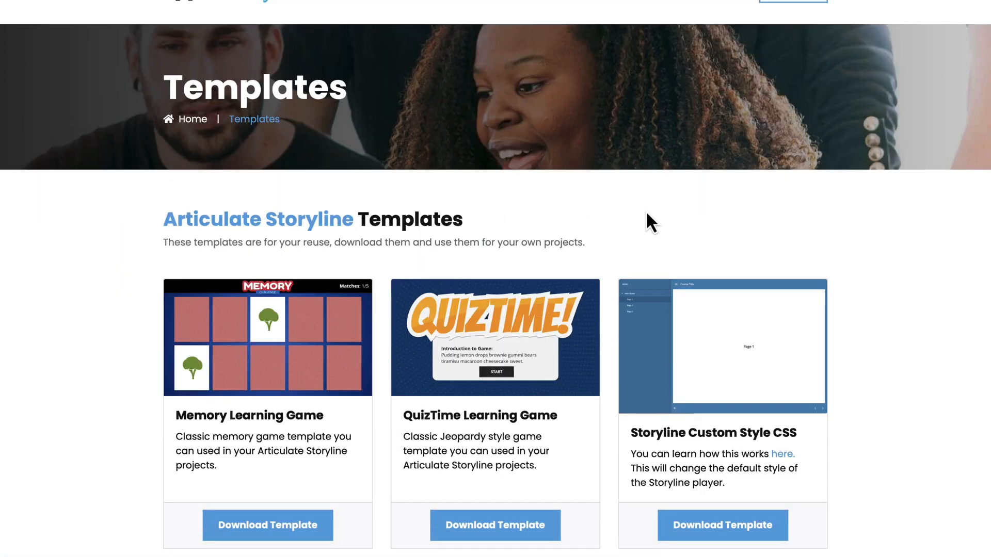
scroll(down, 3)
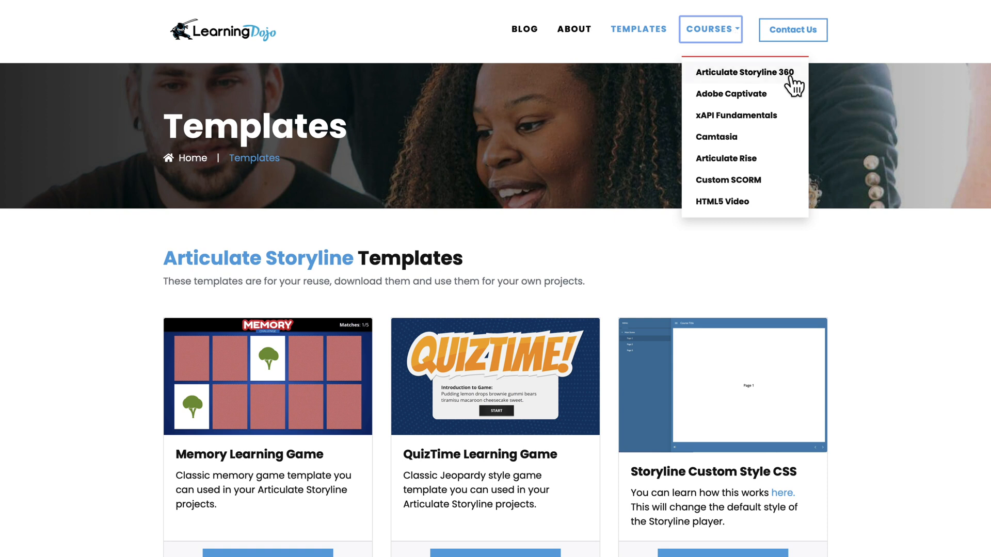
mouse_move(798, 88)
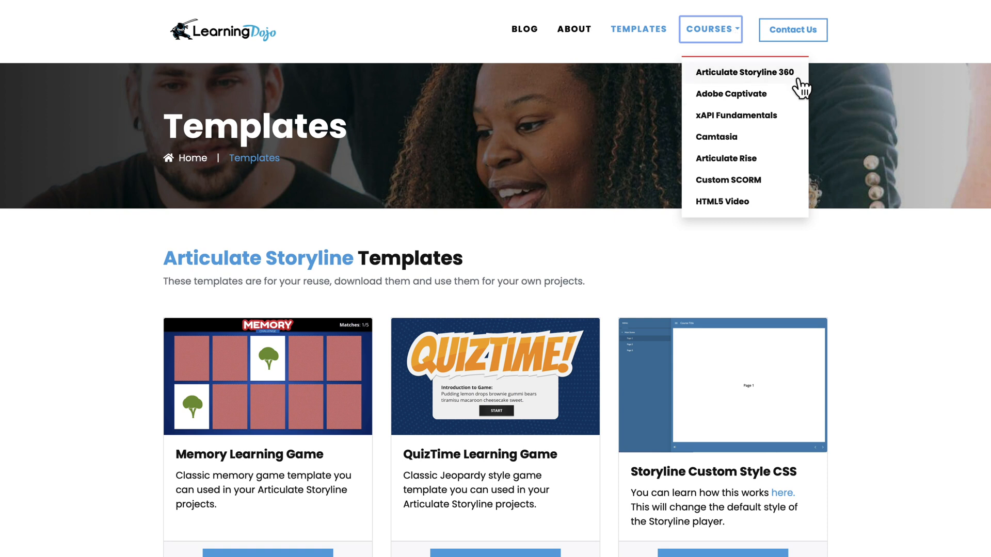
mouse_move(736, 115)
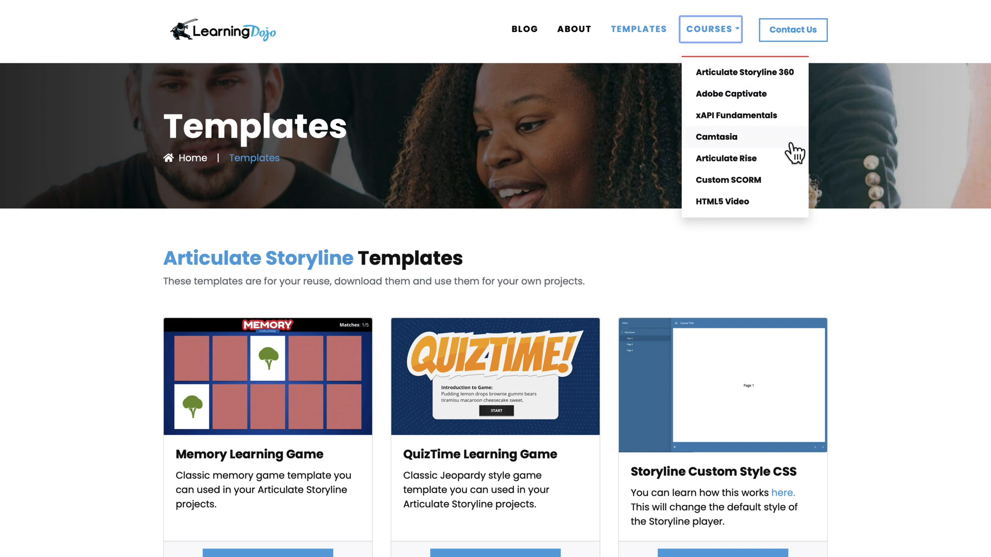
mouse_move(789, 212)
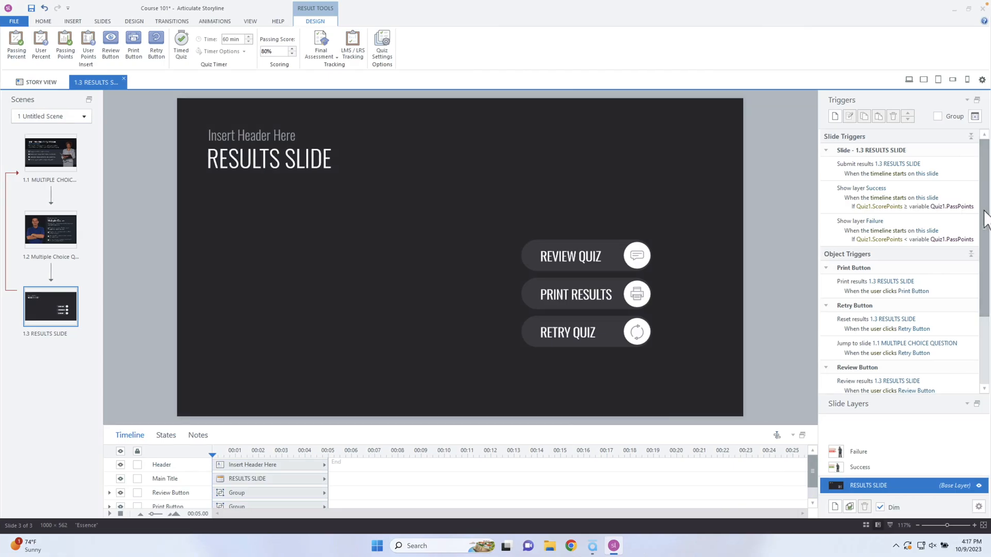
mouse_move(57, 152)
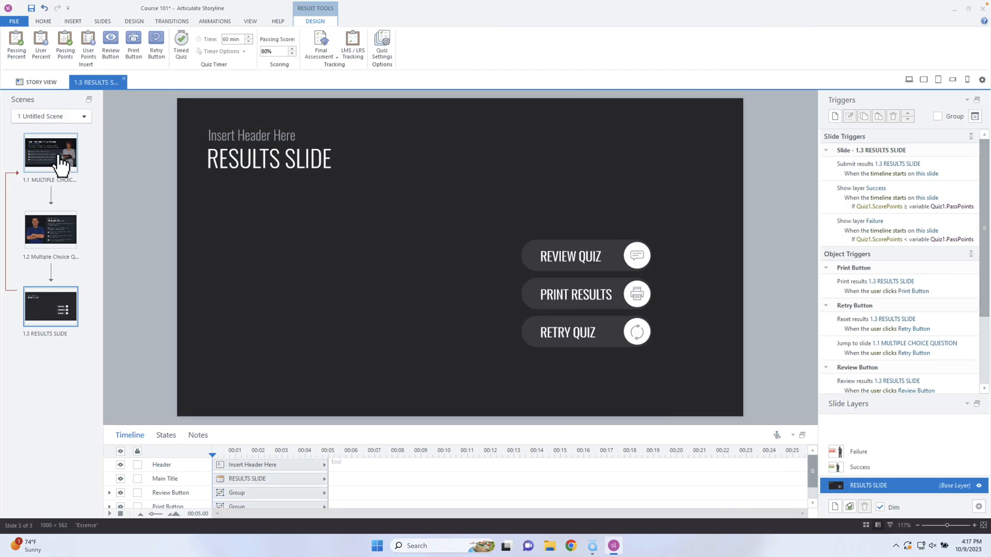
click(50, 228)
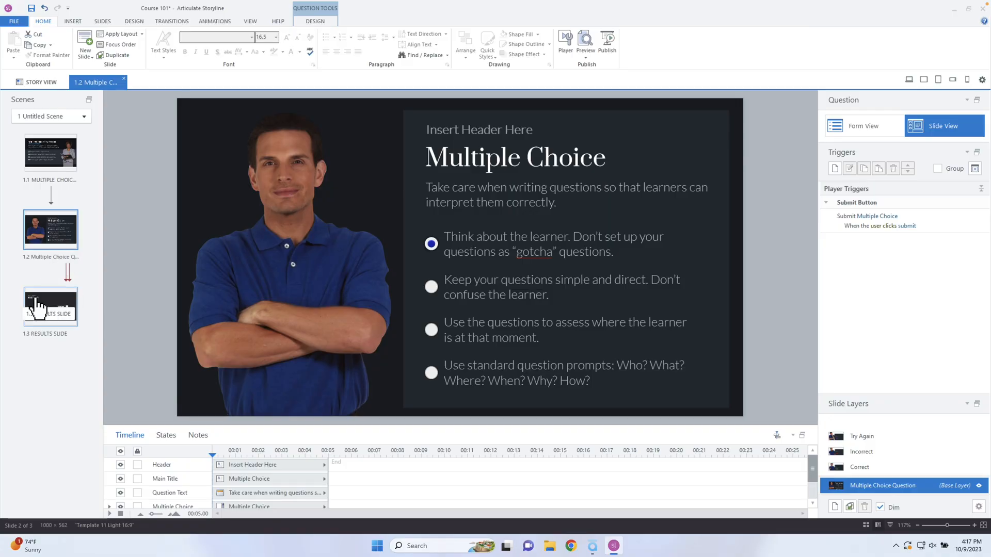
click(50, 307)
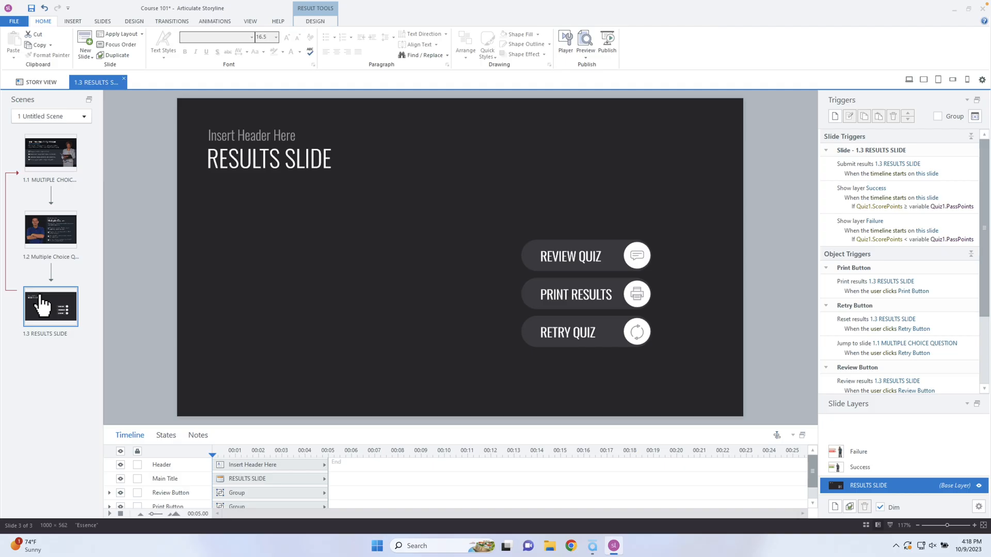
Enter a 20-minute time limit in the quiz Time field on the Design tab.
click(315, 20)
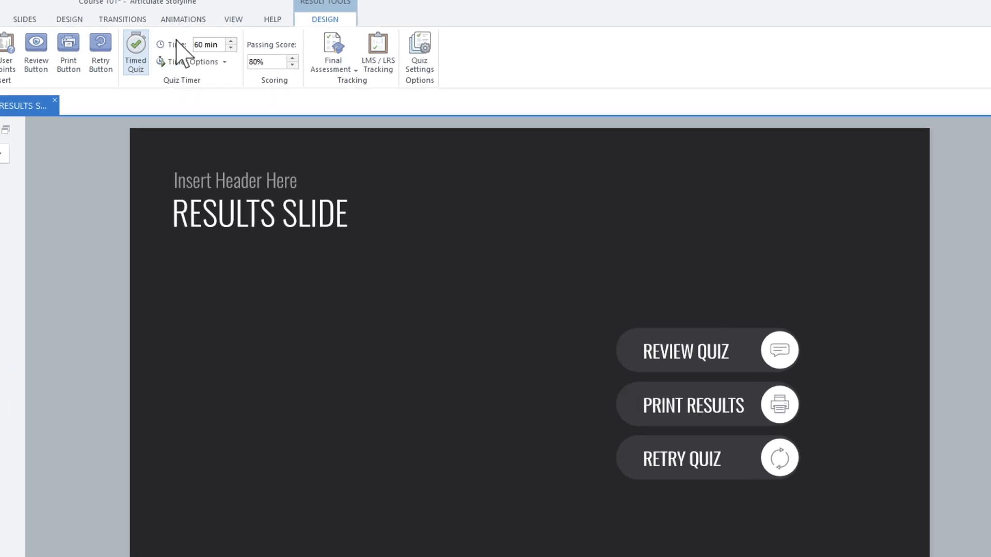
click(205, 45)
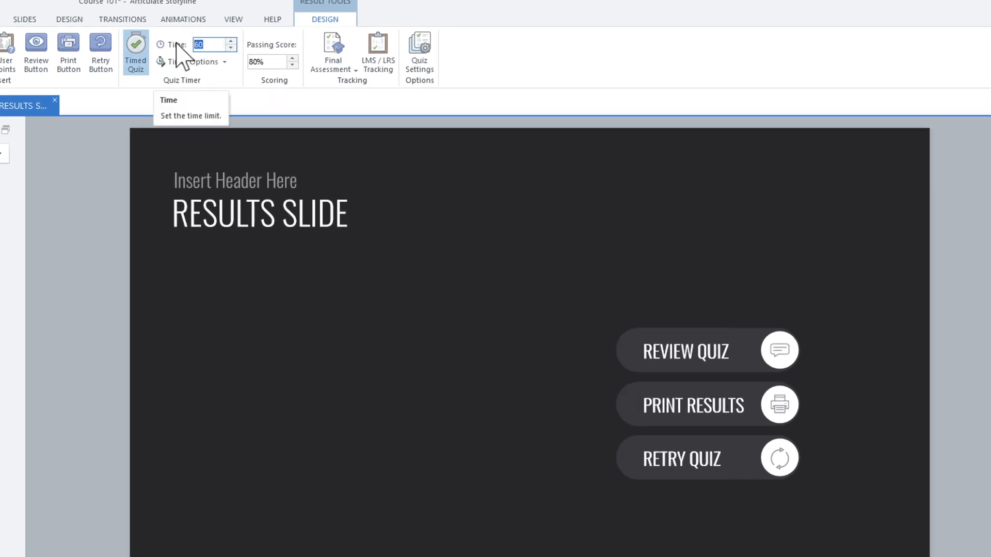
text(20)
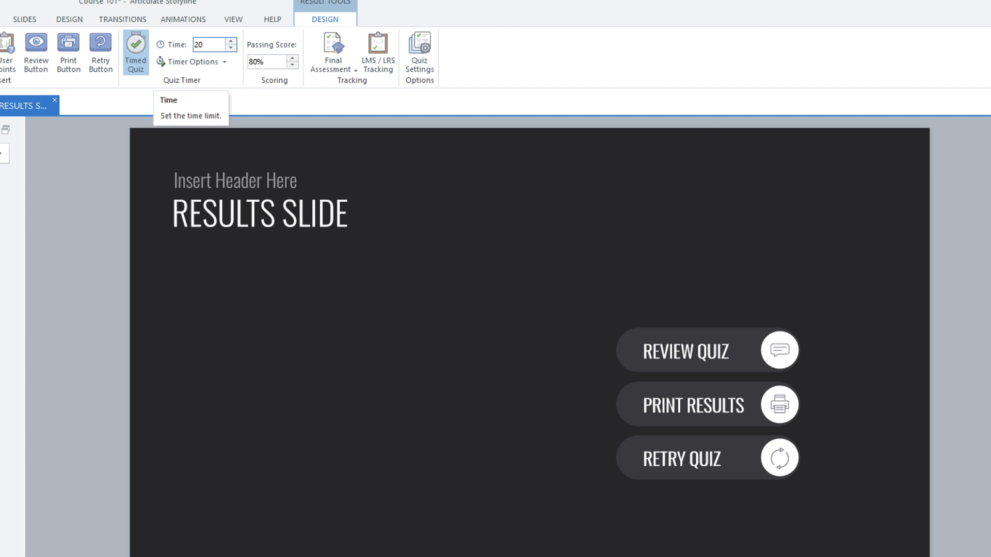
click(191, 61)
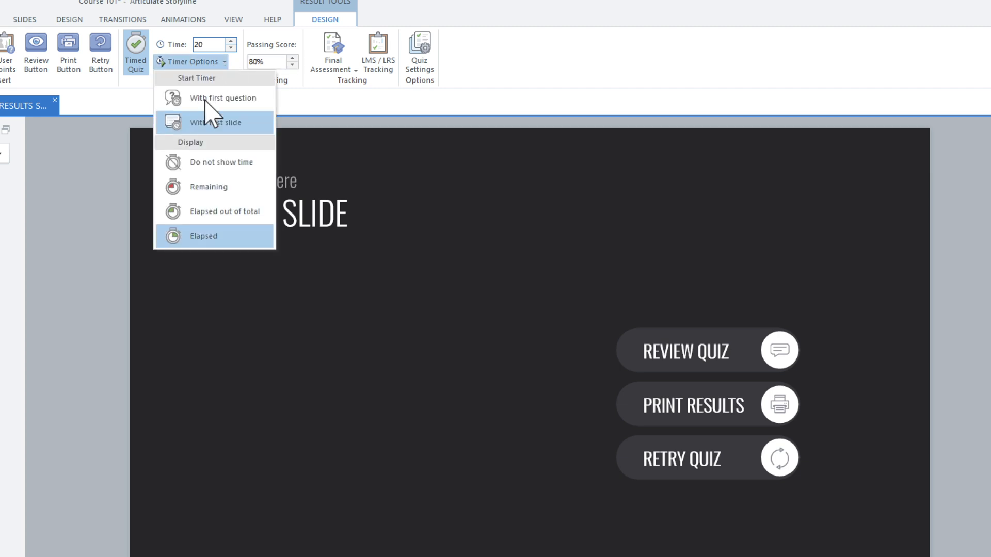
mouse_move(221, 98)
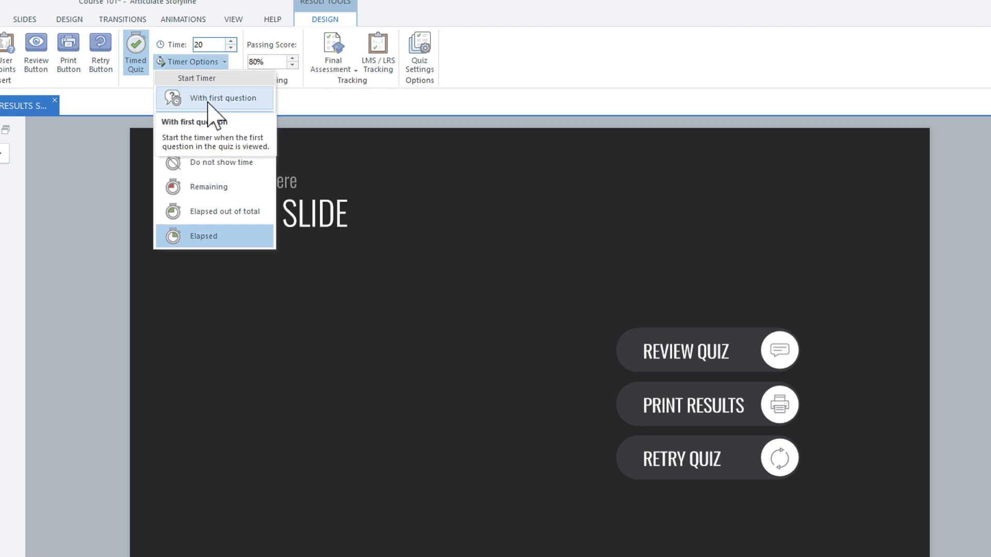
mouse_move(215, 123)
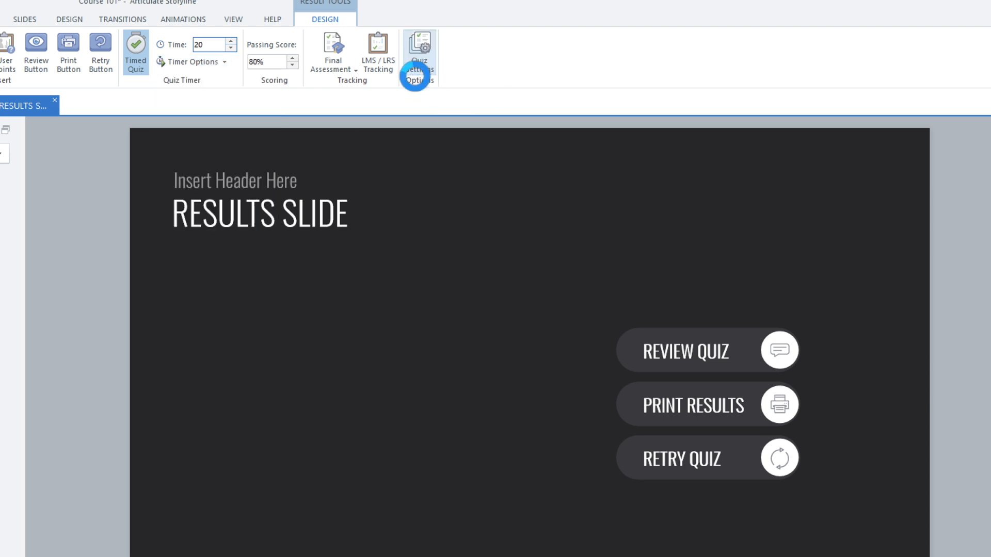
click(417, 50)
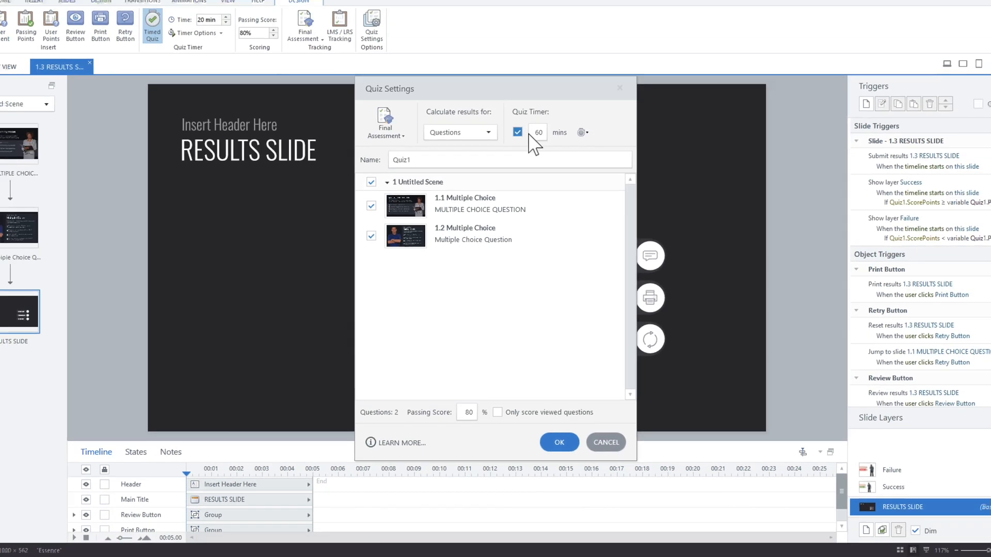
click(559, 442)
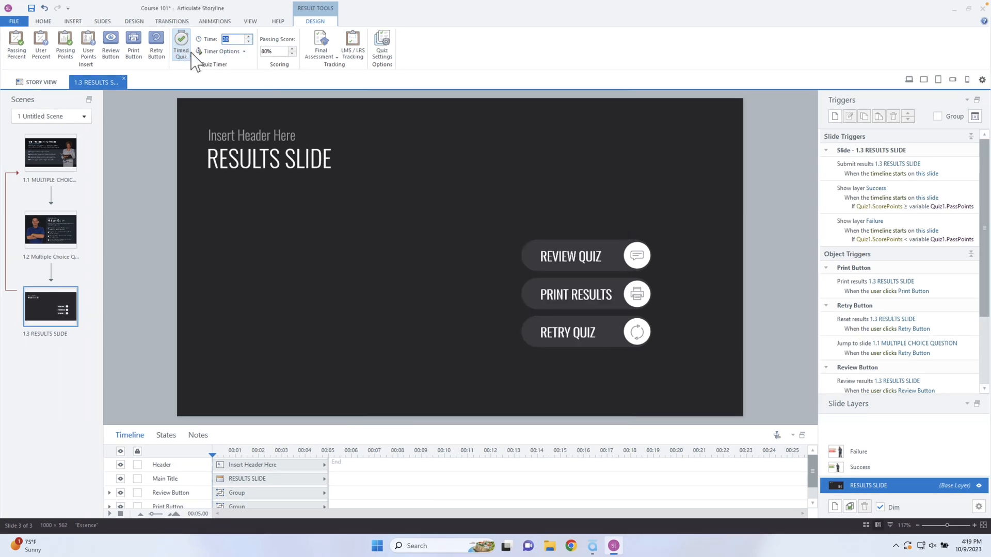
Set the timer display to Elapsed in Timer Options, then publish the course.
click(221, 51)
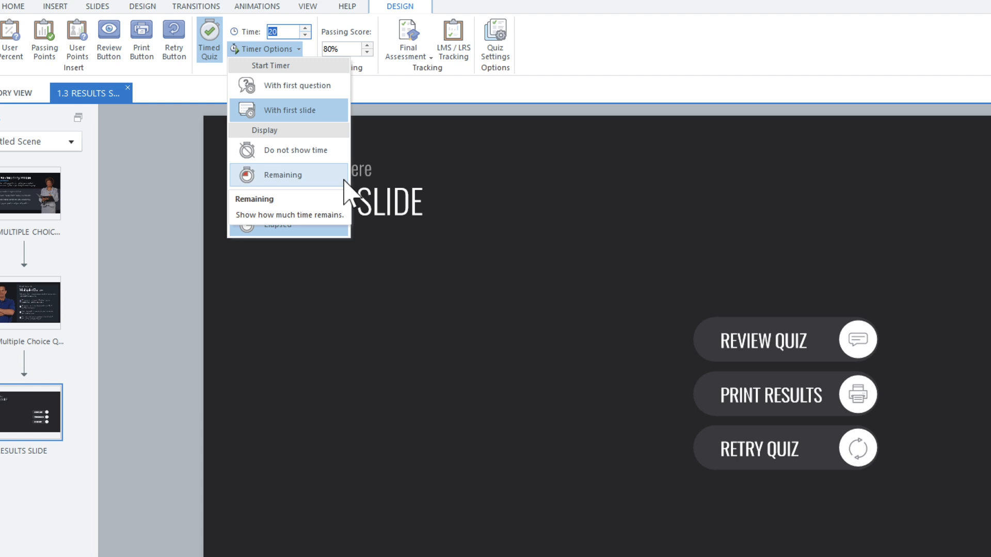
mouse_move(289, 200)
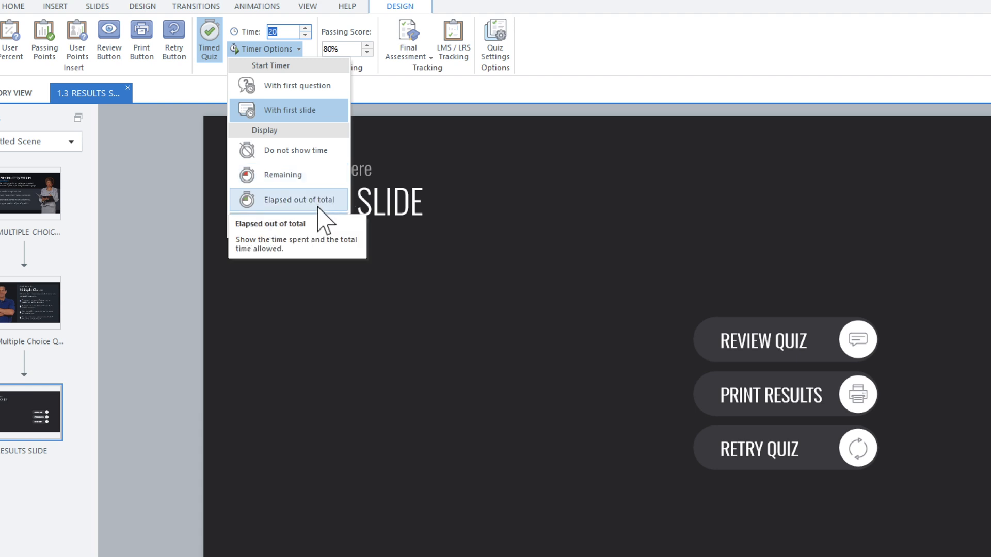
mouse_move(306, 225)
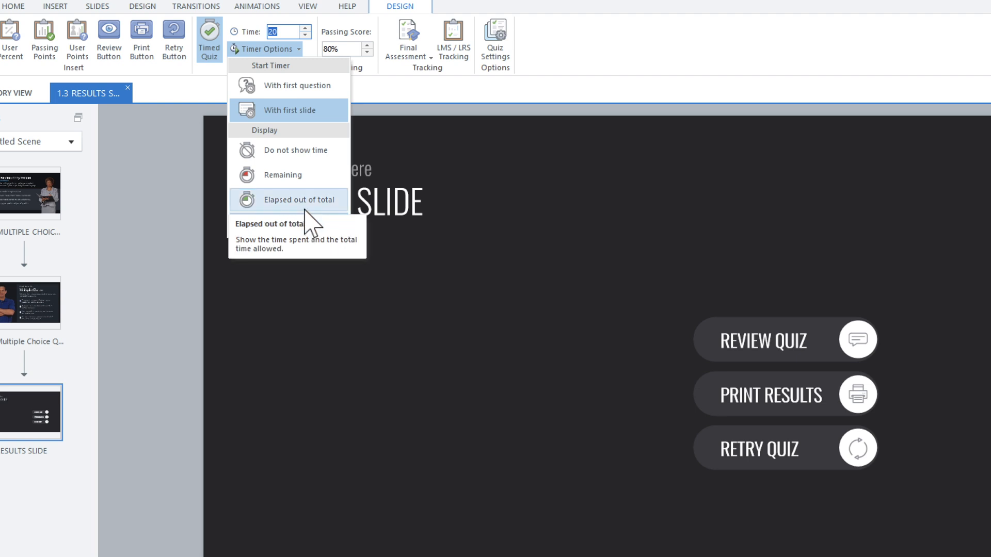
mouse_move(276, 225)
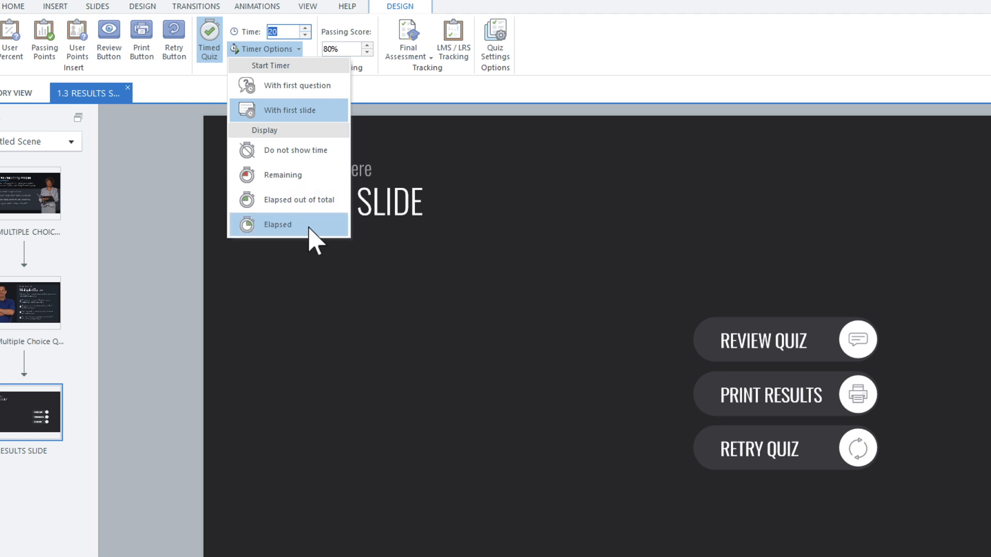
click(277, 225)
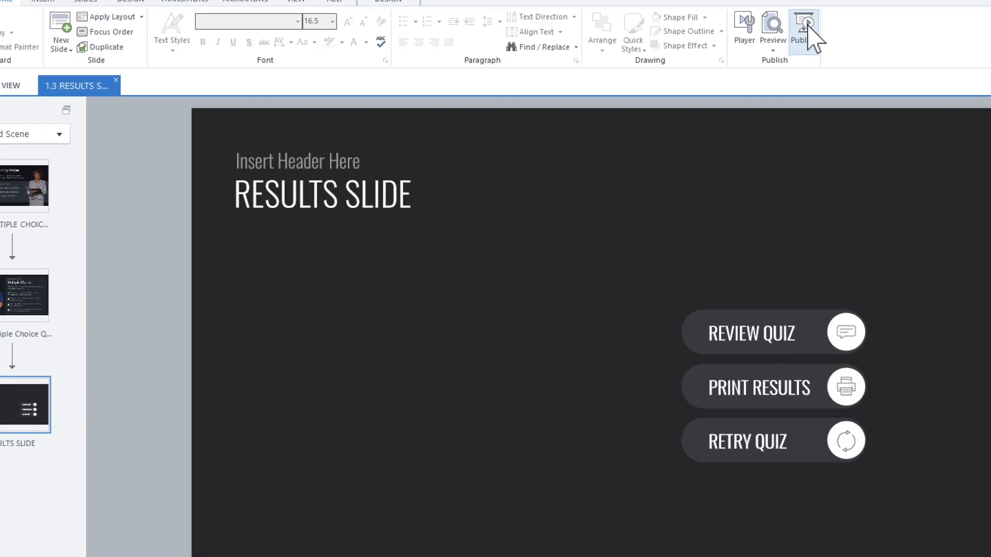
click(803, 25)
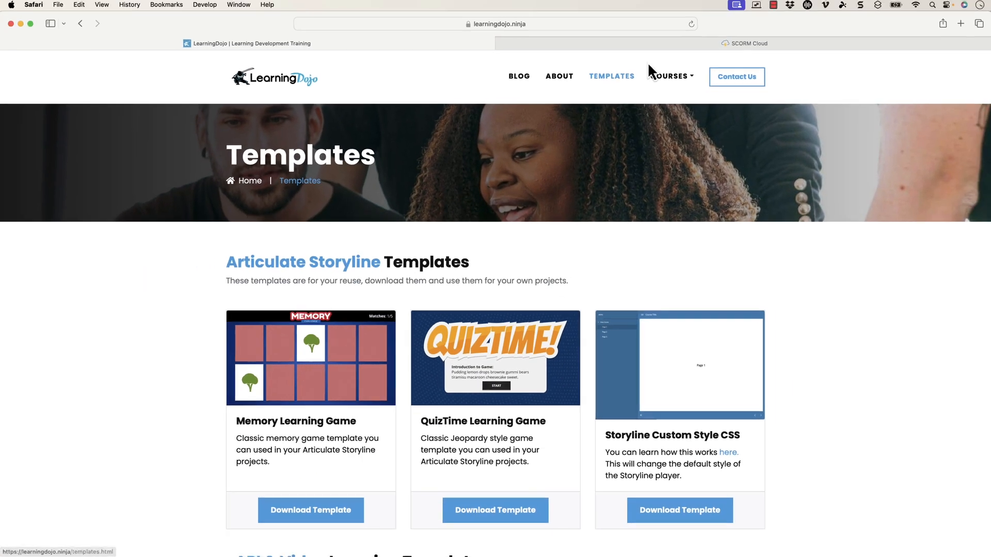
Launch the Course 101 package from SCORM Cloud, getting past the blocked popup.
click(744, 43)
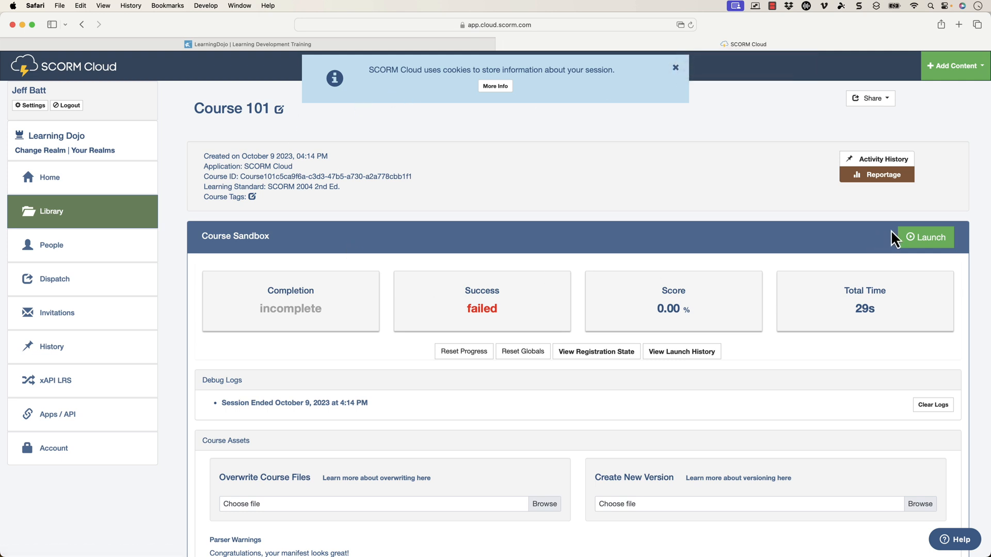
click(925, 237)
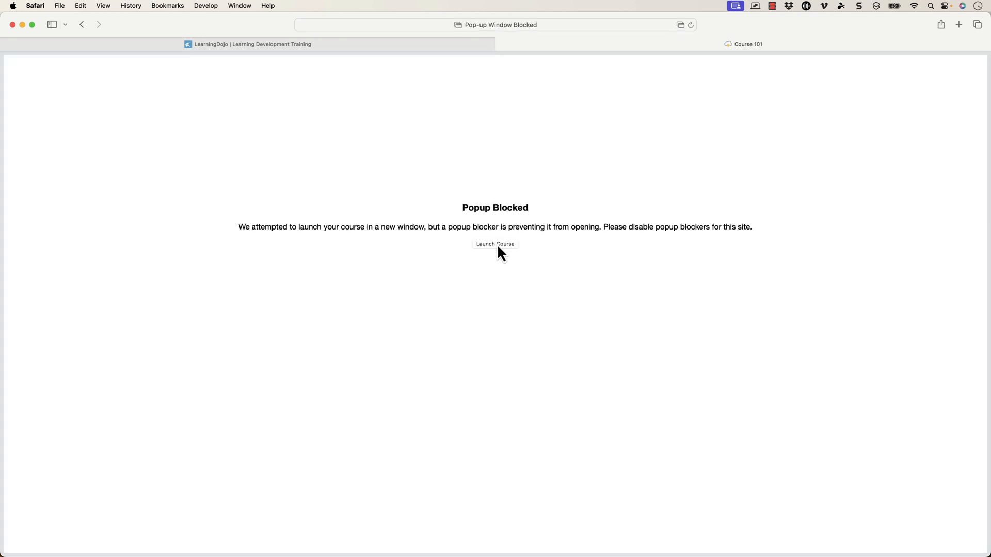
click(495, 245)
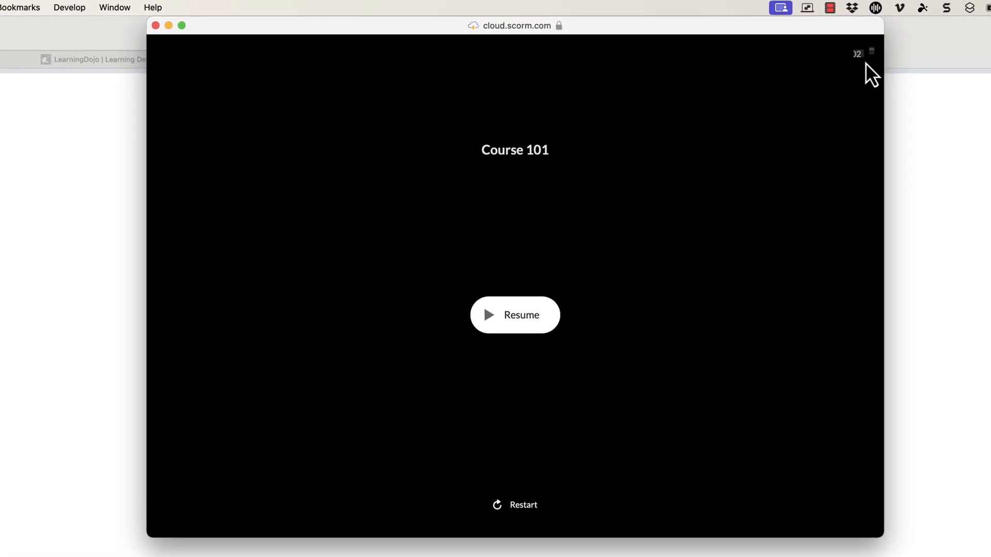
Resume Course 101, retry the incorrectly answered question, and submit.
click(514, 314)
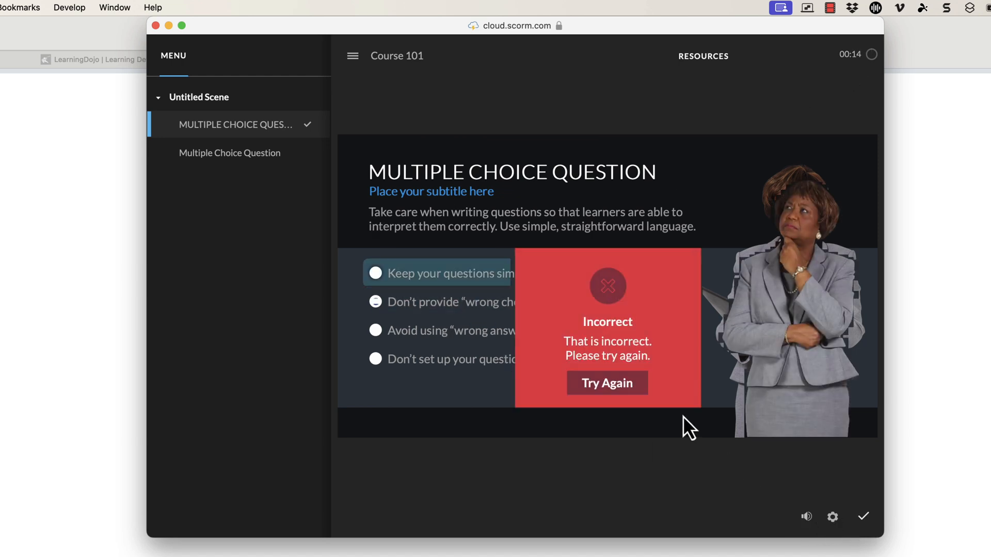
click(605, 382)
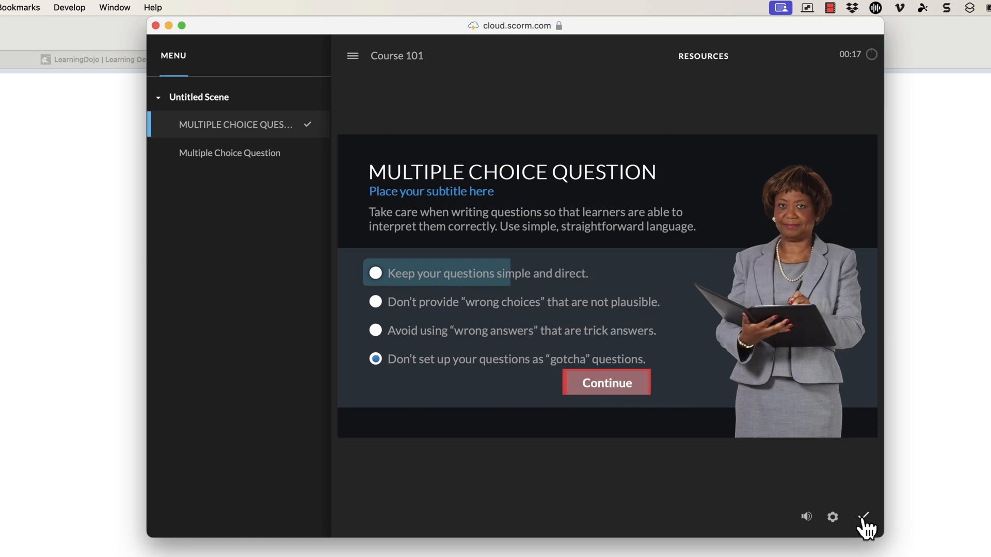
click(605, 383)
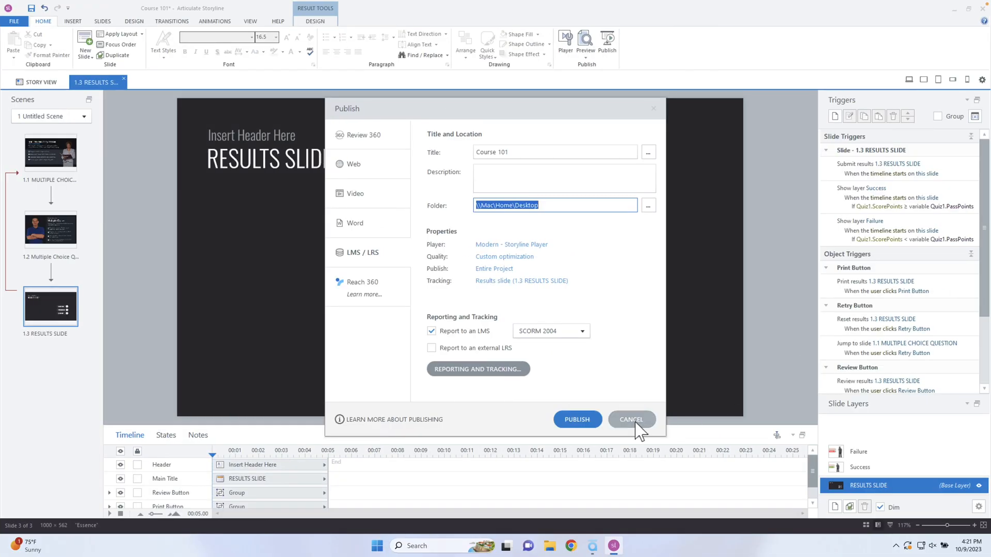
Cancel the Storyline Publish dialog without publishing.
click(630, 419)
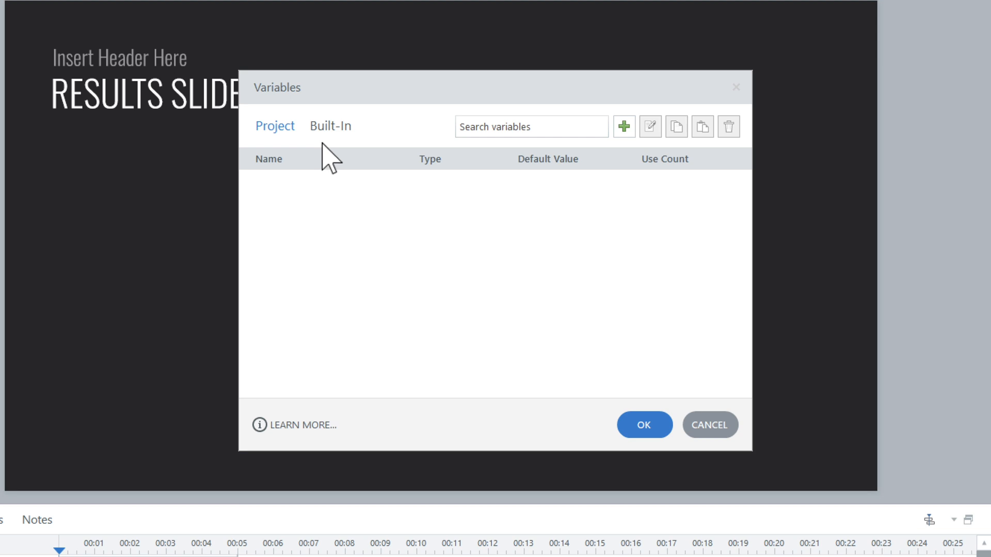
Find and select Slide.ElapsedTime under Built-In variables, then close the Variables window.
click(329, 126)
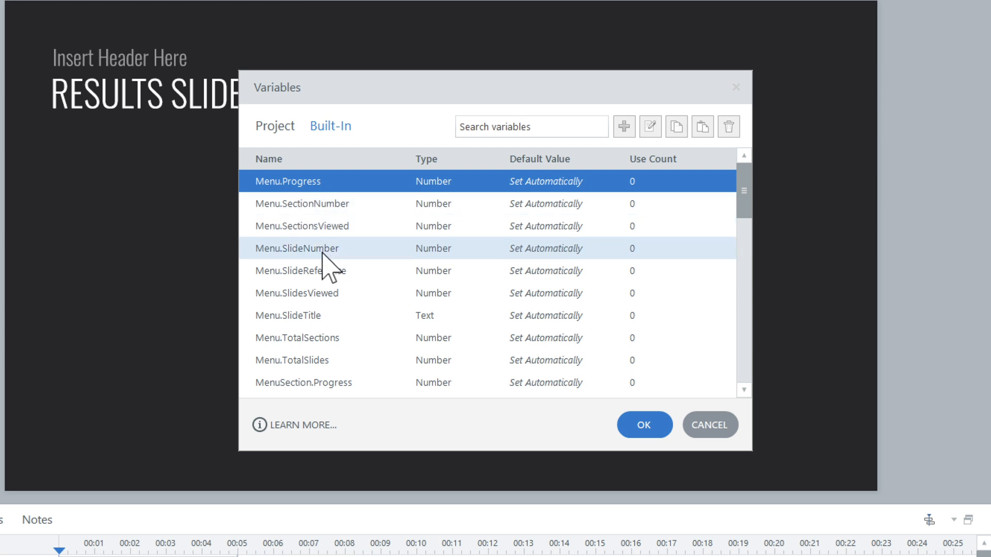
scroll(down, 3)
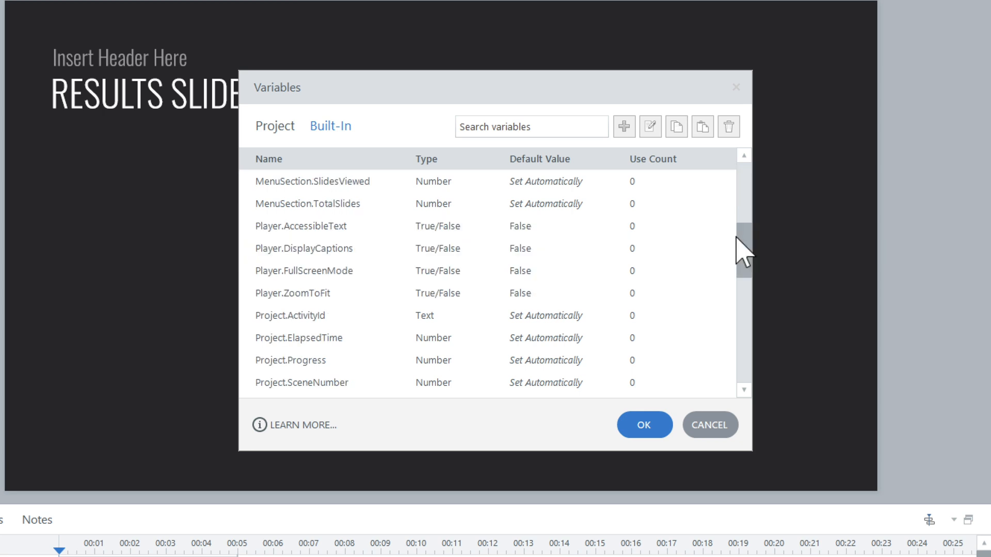
scroll(down, 3)
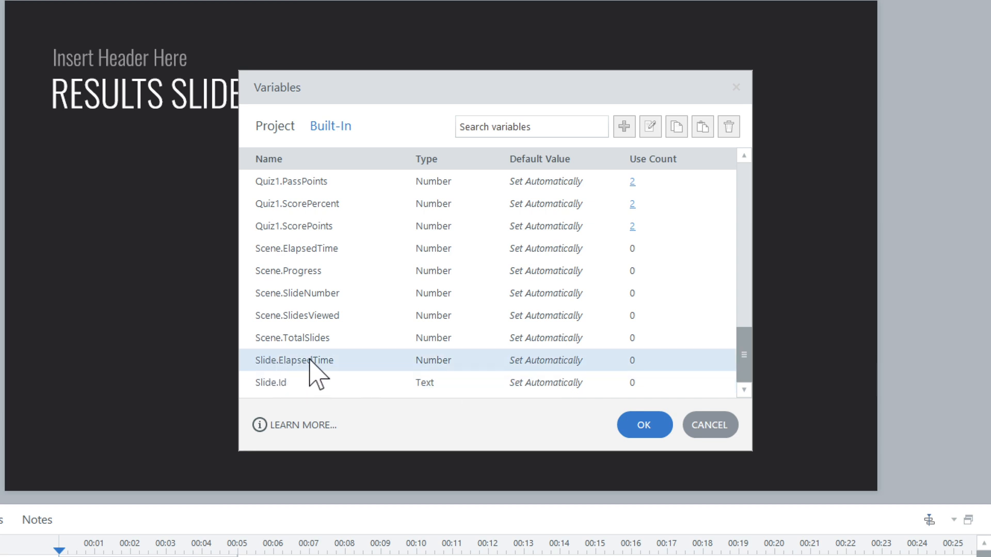
click(295, 247)
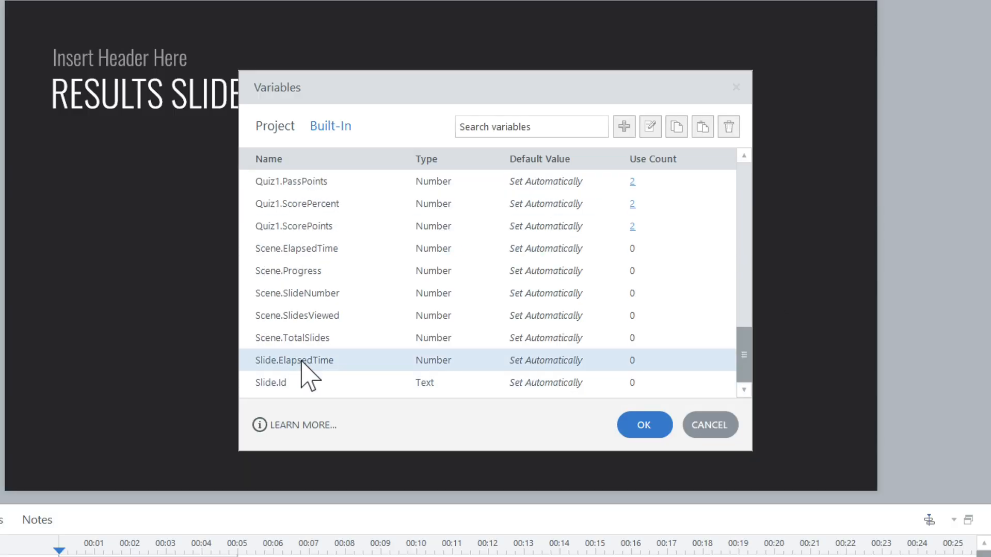
click(644, 424)
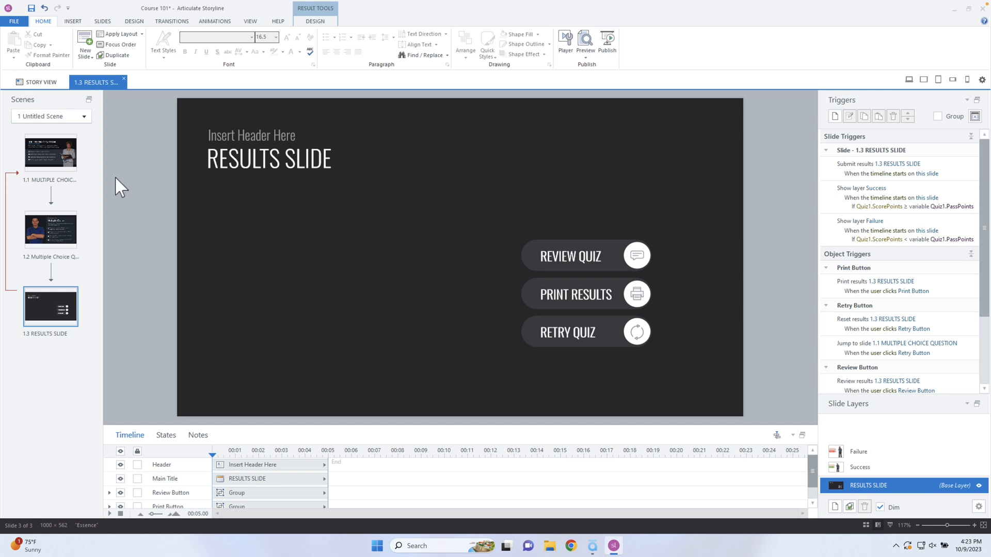
Insert a text box with %Slide.ElapsedTime% at the top right of slide 1.1.
click(50, 152)
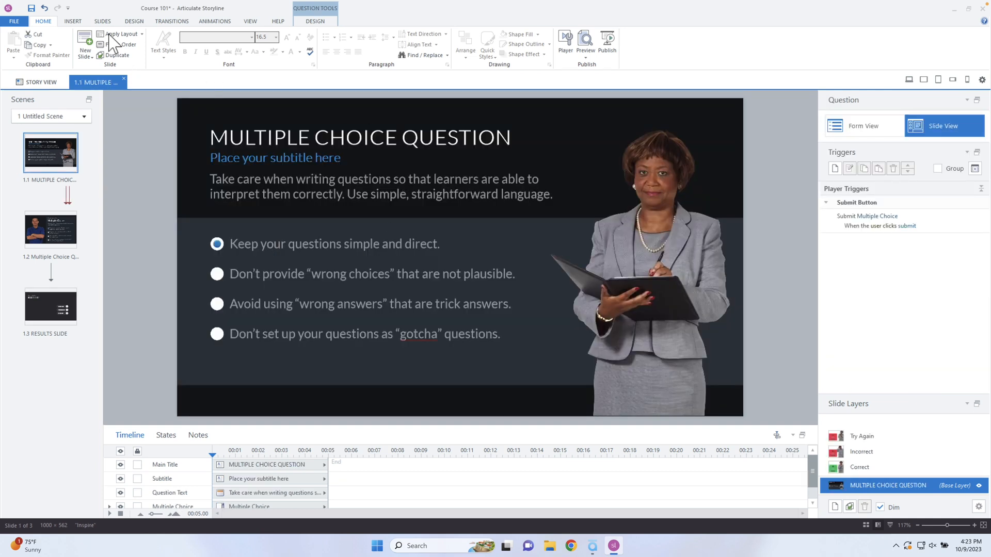
click(72, 21)
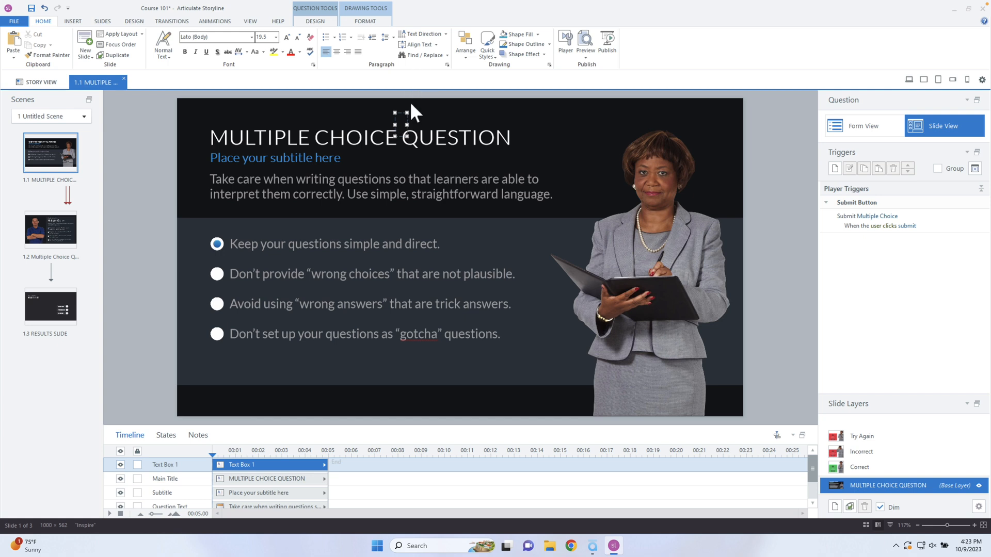
click(73, 20)
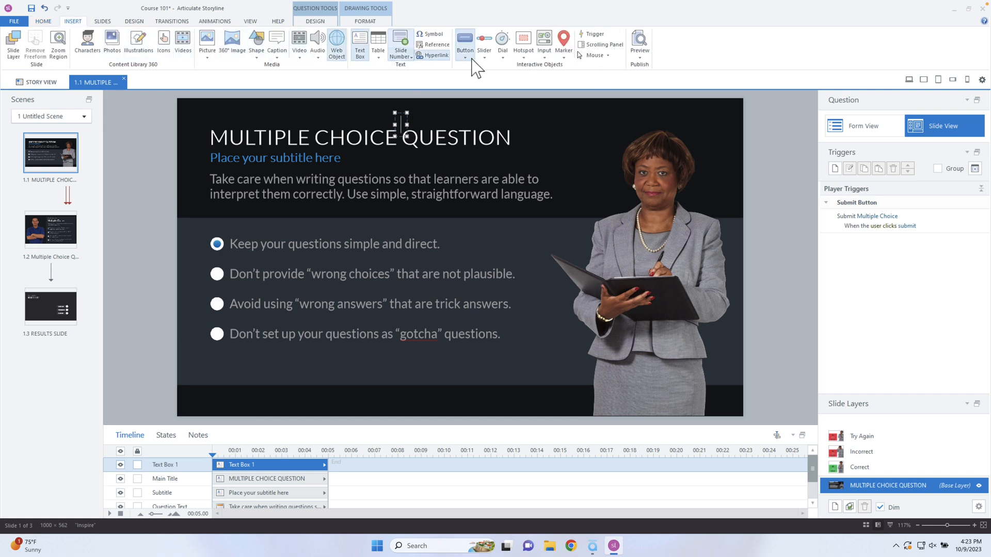
click(433, 43)
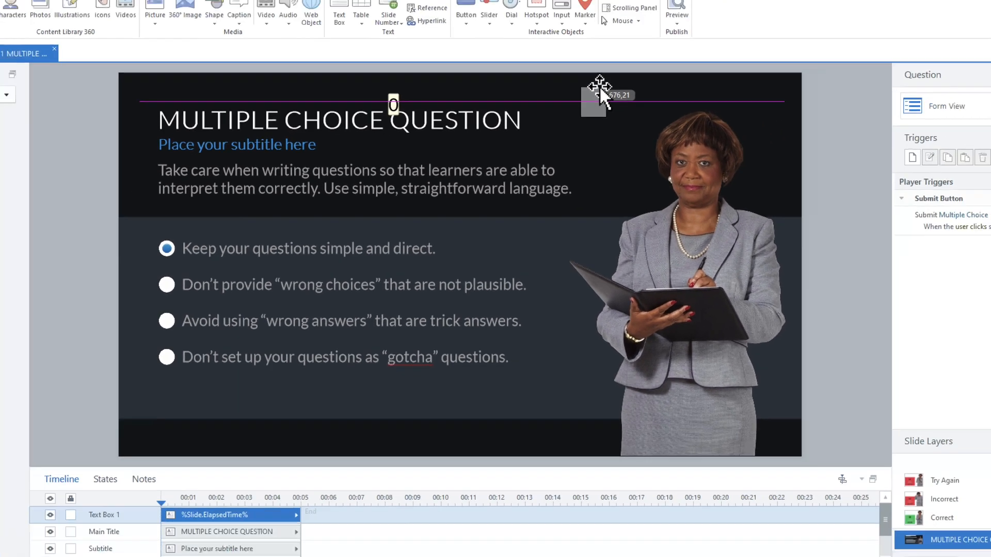
click(676, 9)
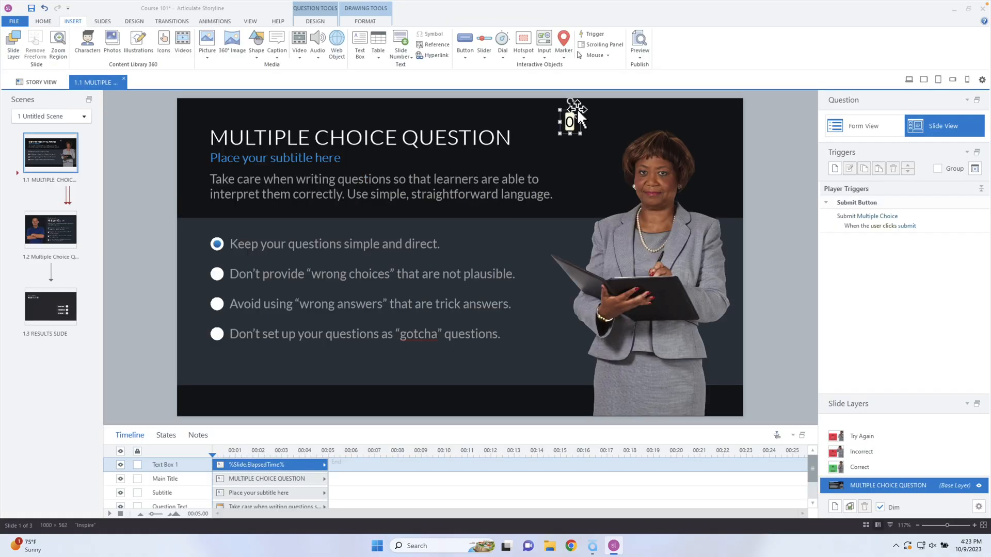
click(43, 21)
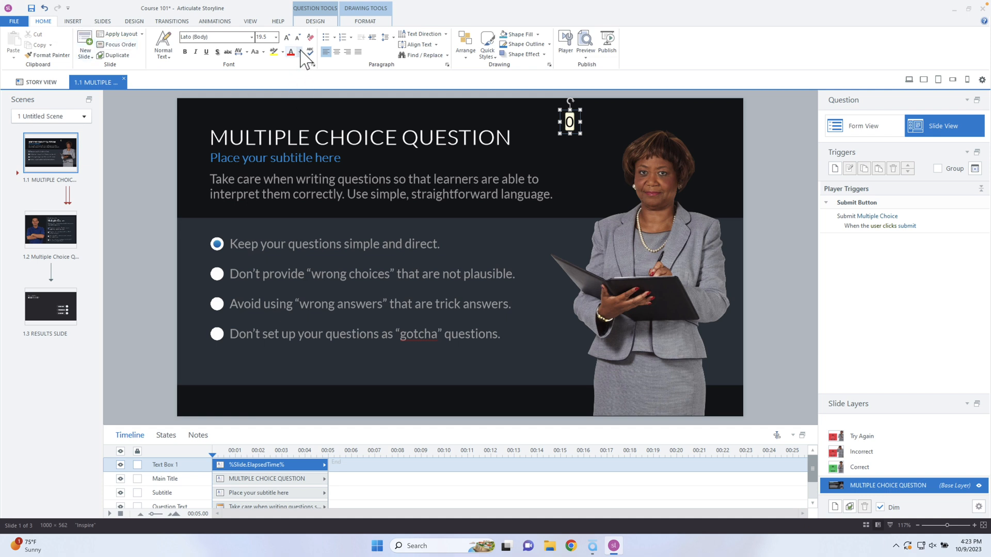
Make the counter text white, then preview this slide to watch it count.
click(297, 53)
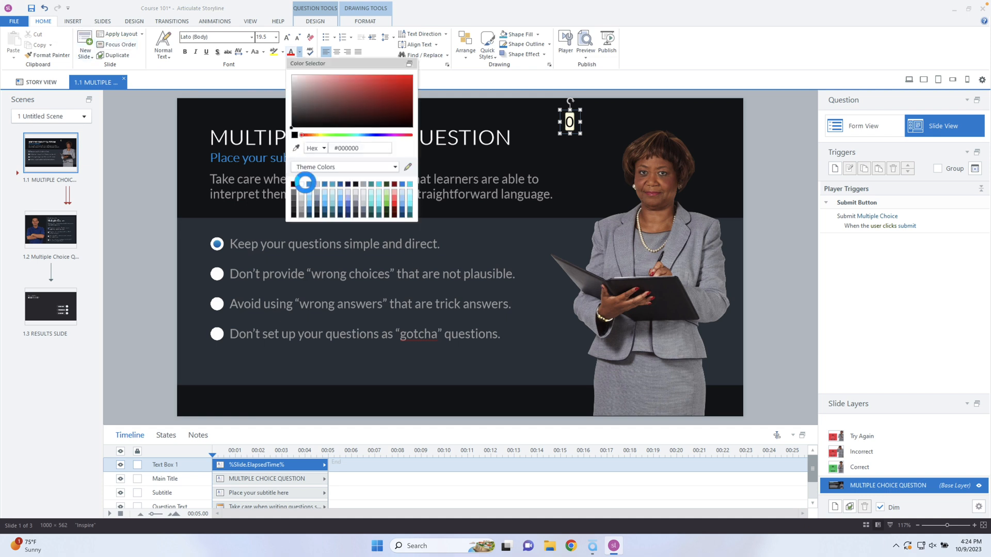
click(585, 44)
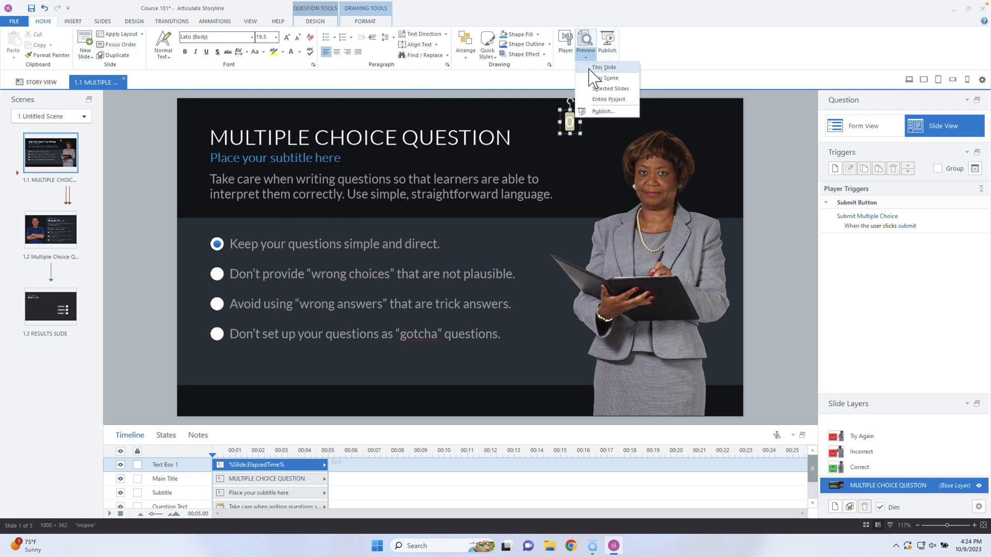
click(604, 67)
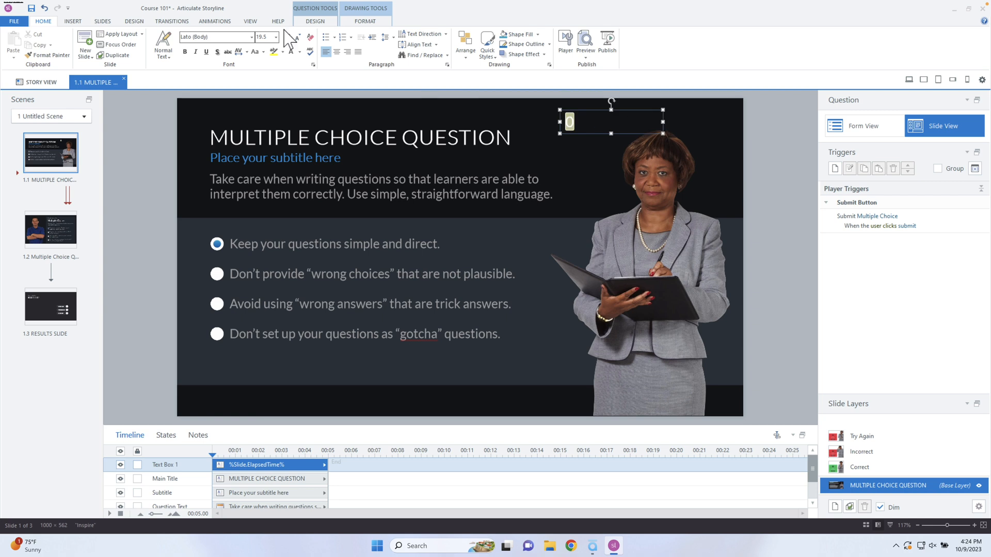
mouse_move(585, 43)
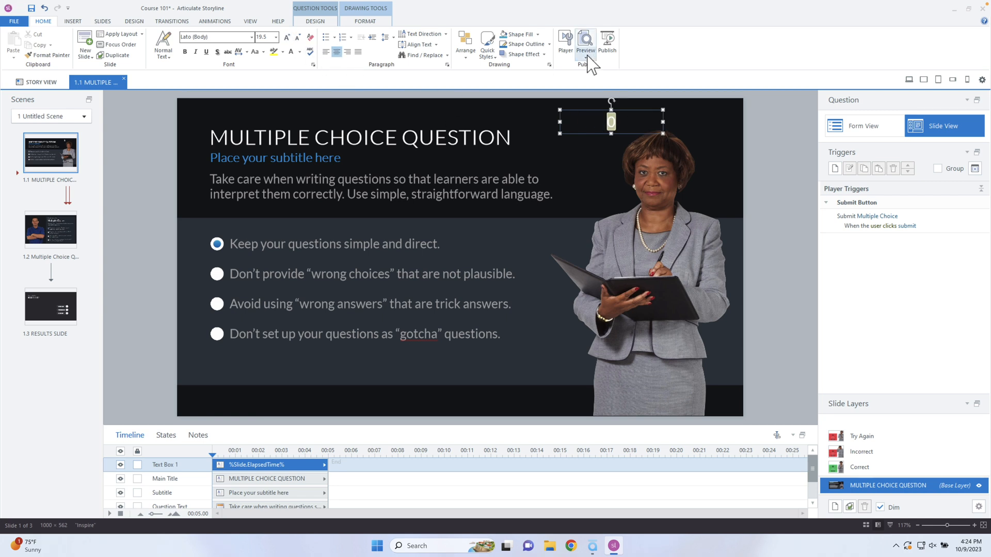
click(585, 41)
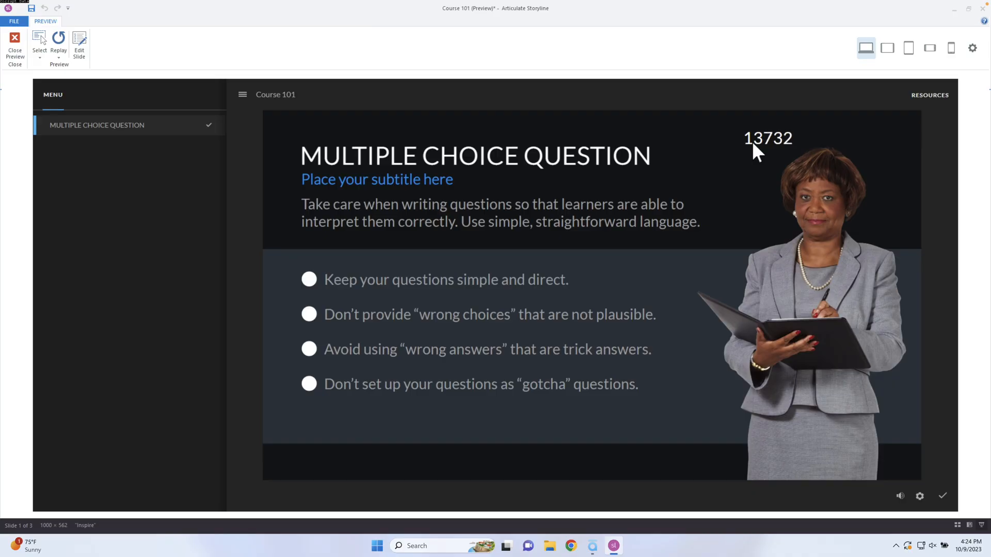
click(14, 47)
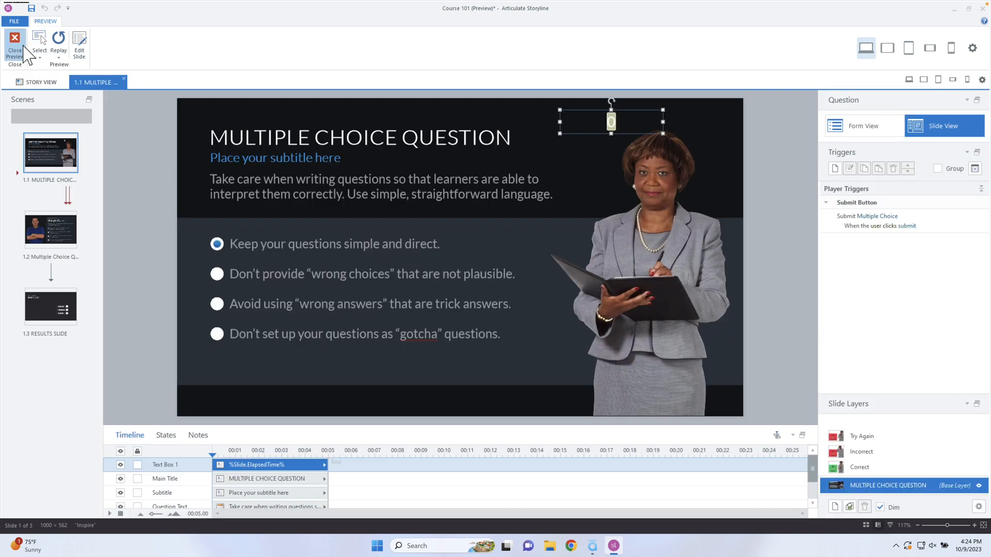
Return to the Home tab and start a new trigger from the Triggers panel.
click(14, 48)
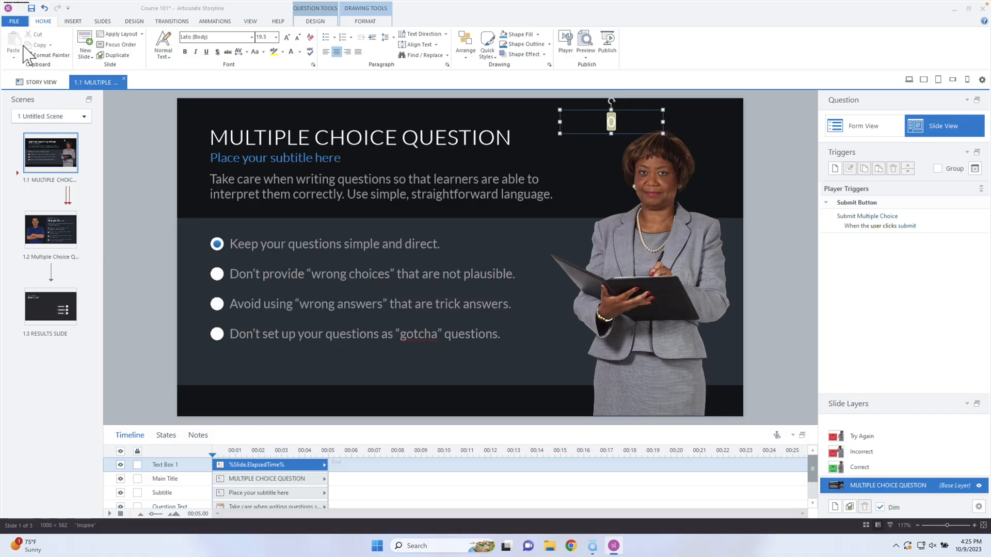
mouse_move(843, 243)
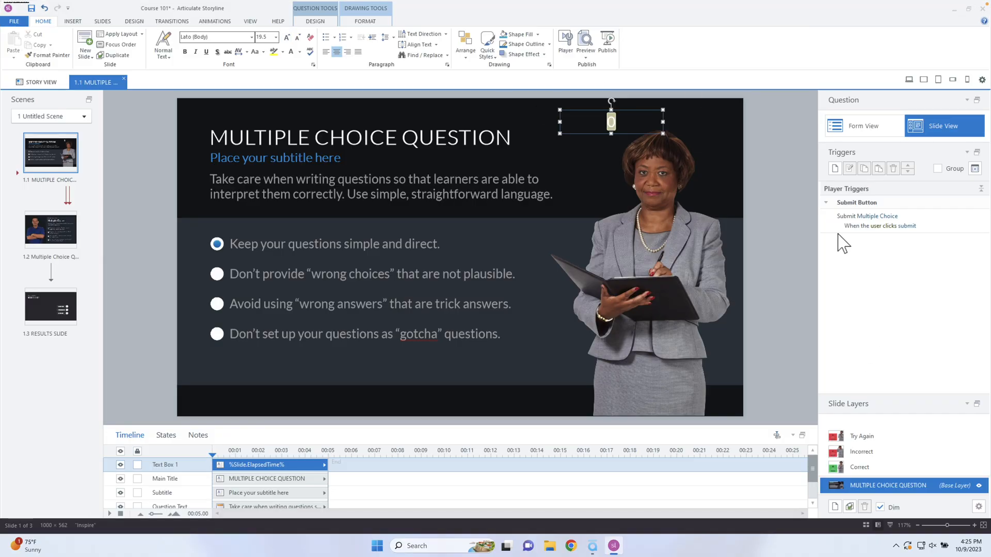
click(867, 216)
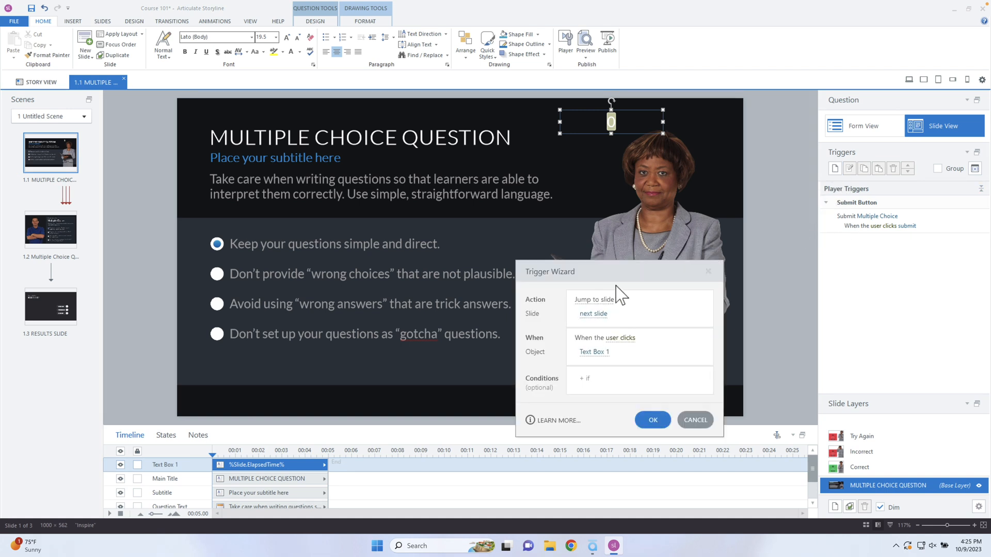
Set the trigger to submit the question whenever Slide.ElapsedTime changes.
click(593, 298)
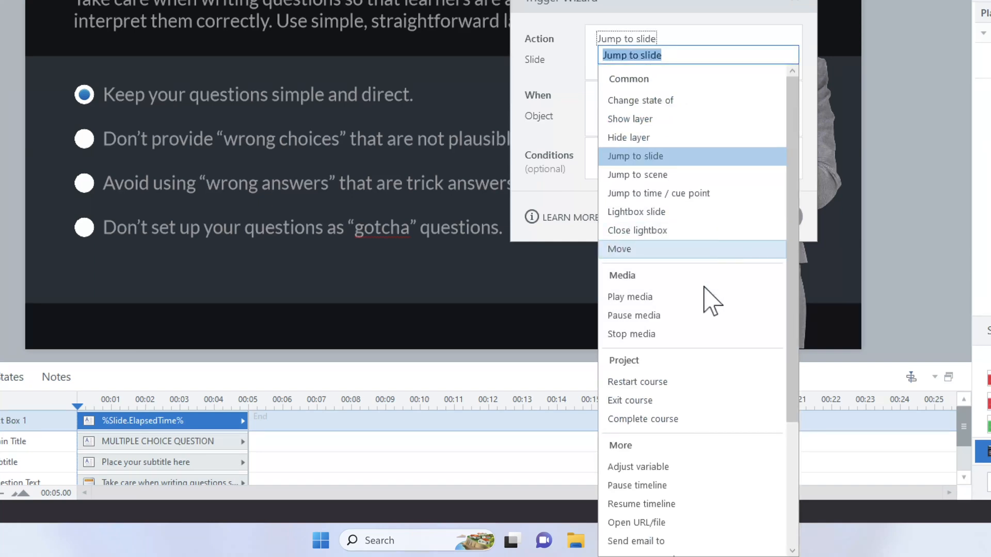
mouse_move(817, 397)
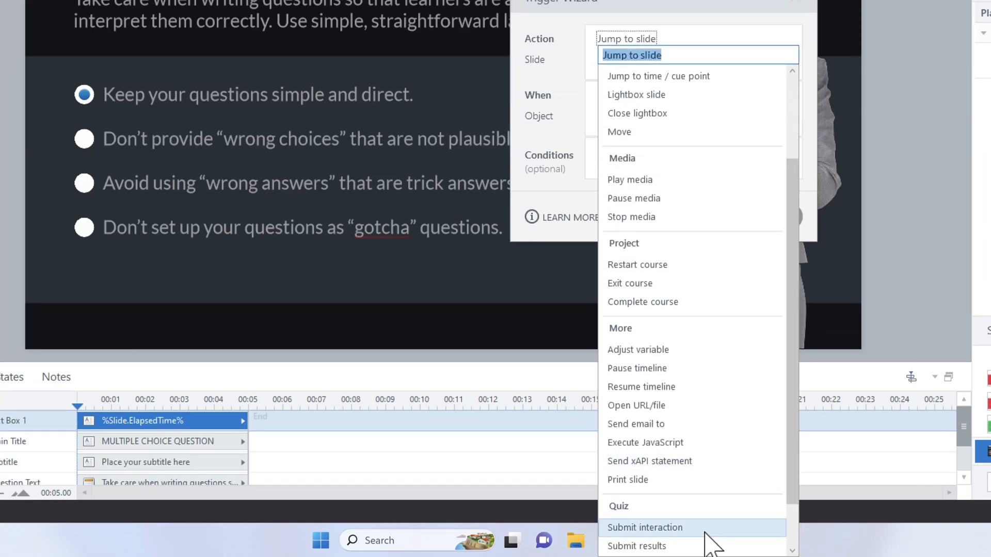
click(645, 527)
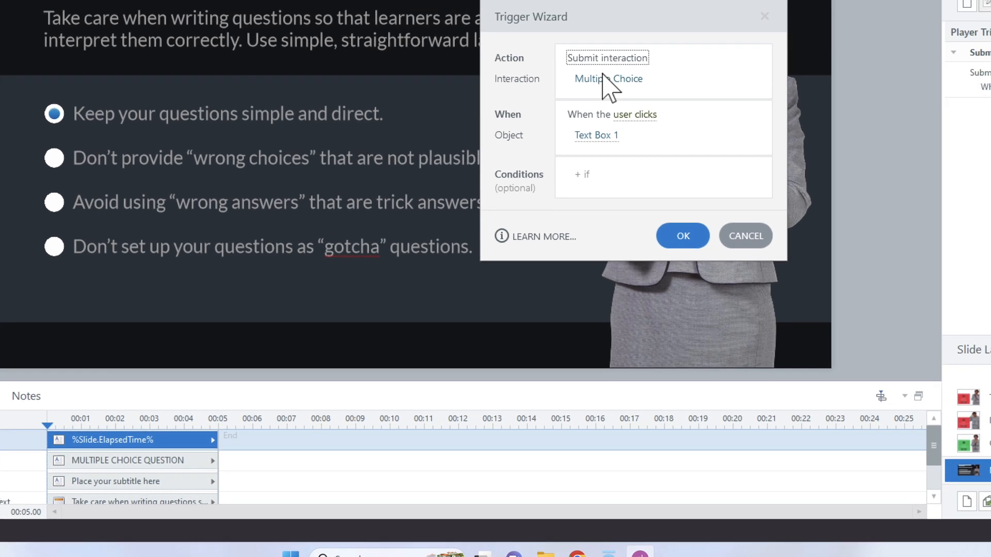
click(634, 115)
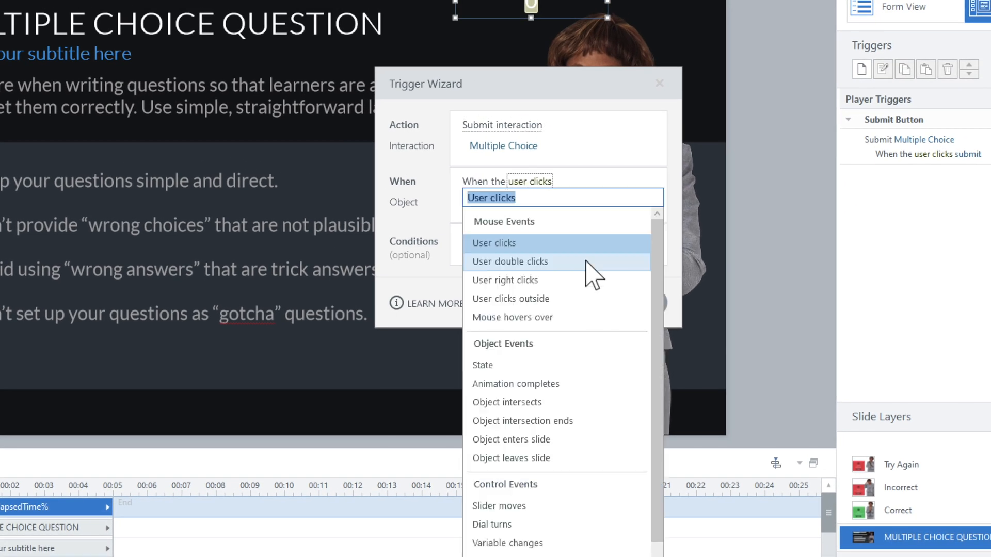
scroll(down, 3)
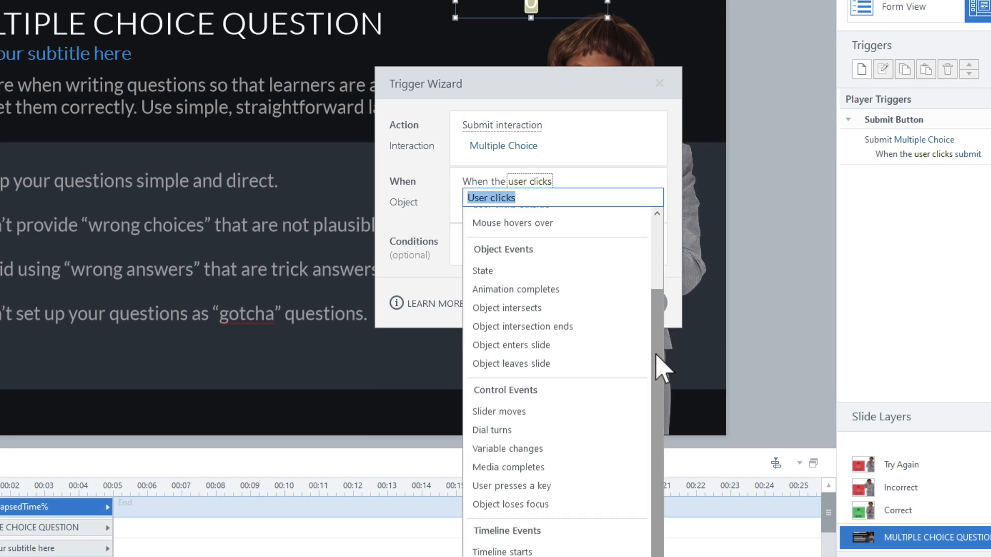
click(507, 449)
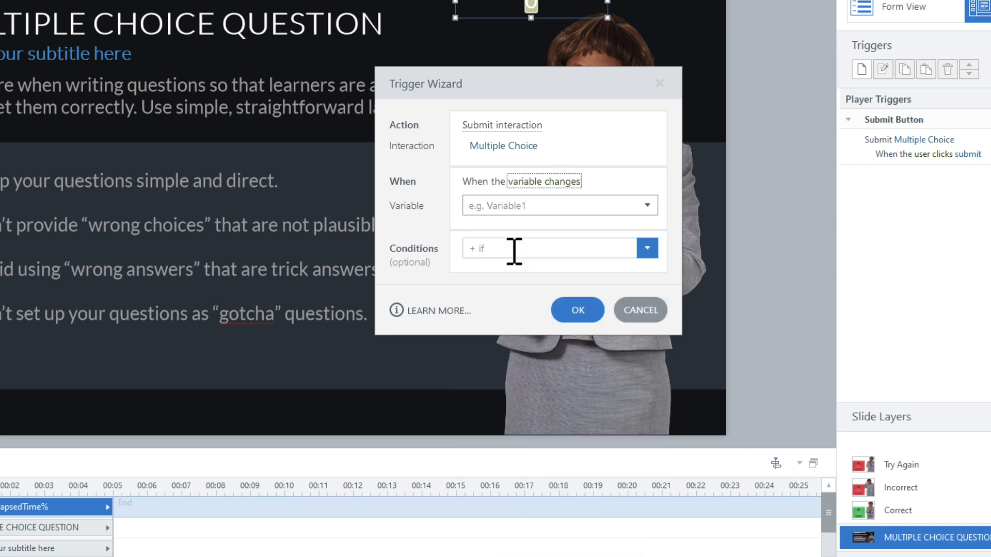
click(647, 205)
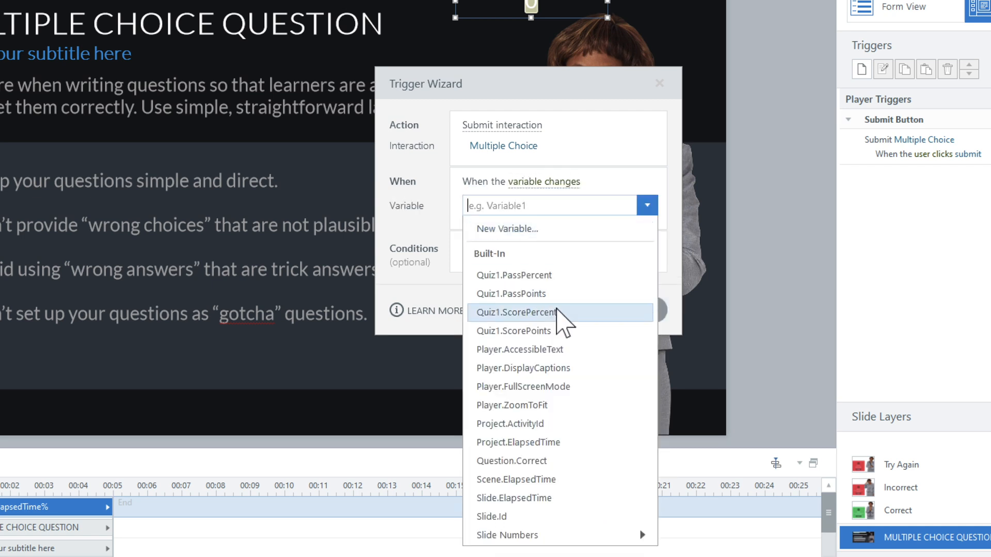
click(513, 498)
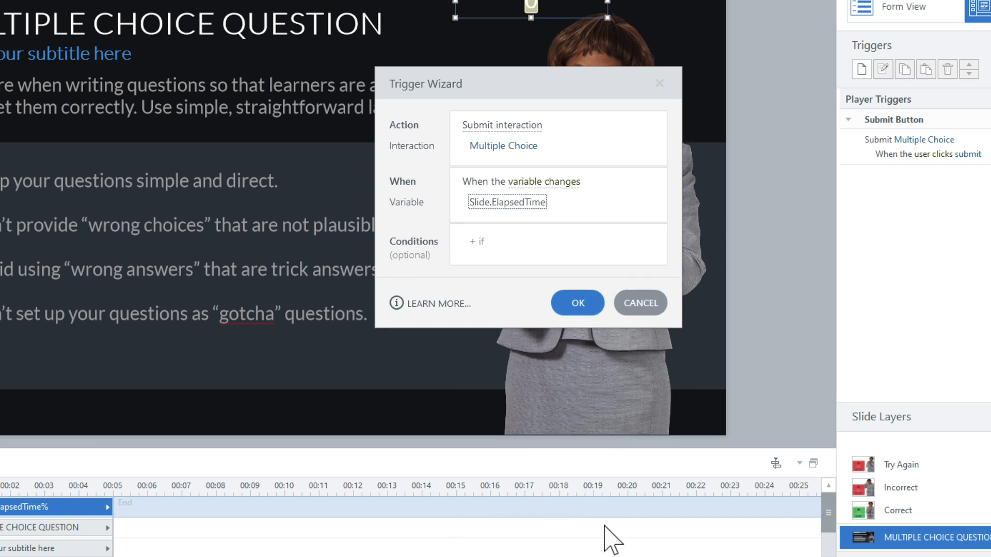
Add the condition Scene.ElapsedTime equals 5000 and save the trigger.
click(481, 241)
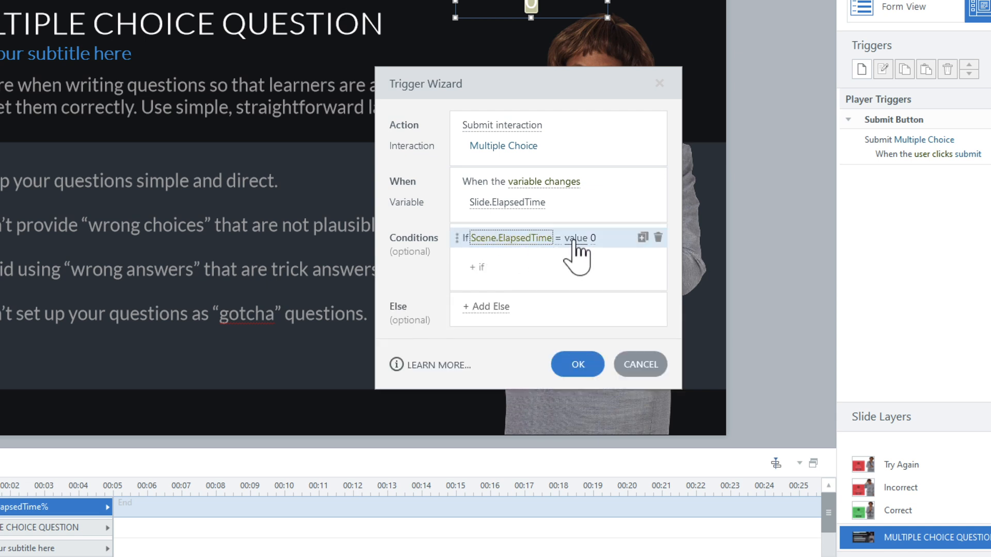
text(5)
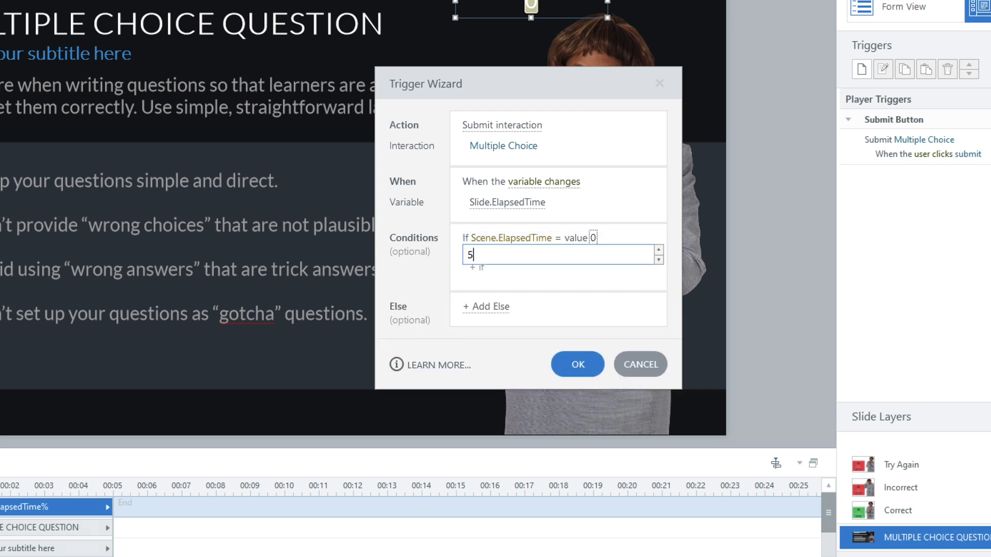
text(000)
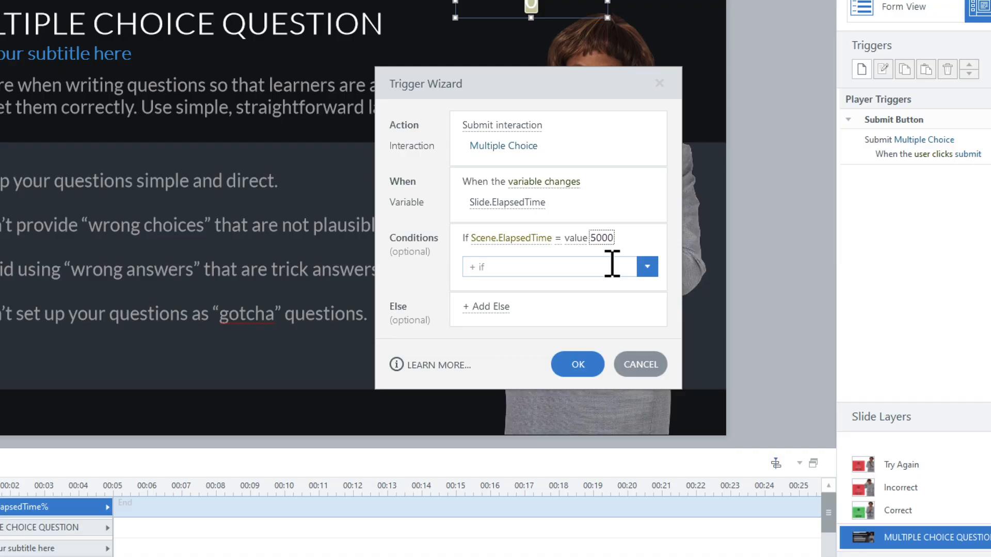
click(576, 364)
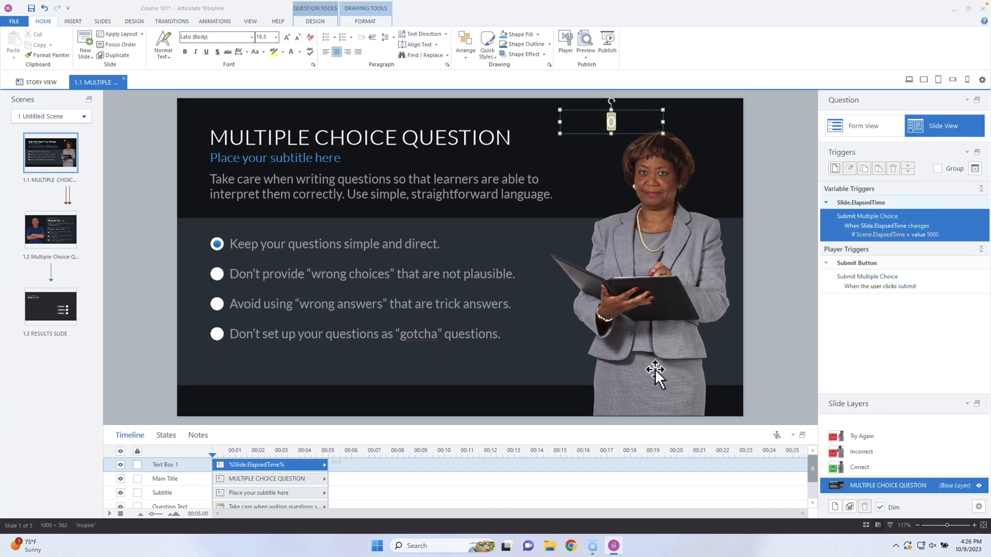
Preview this slide, dismiss the invalid-answer warning, and select the second answer choice.
click(584, 44)
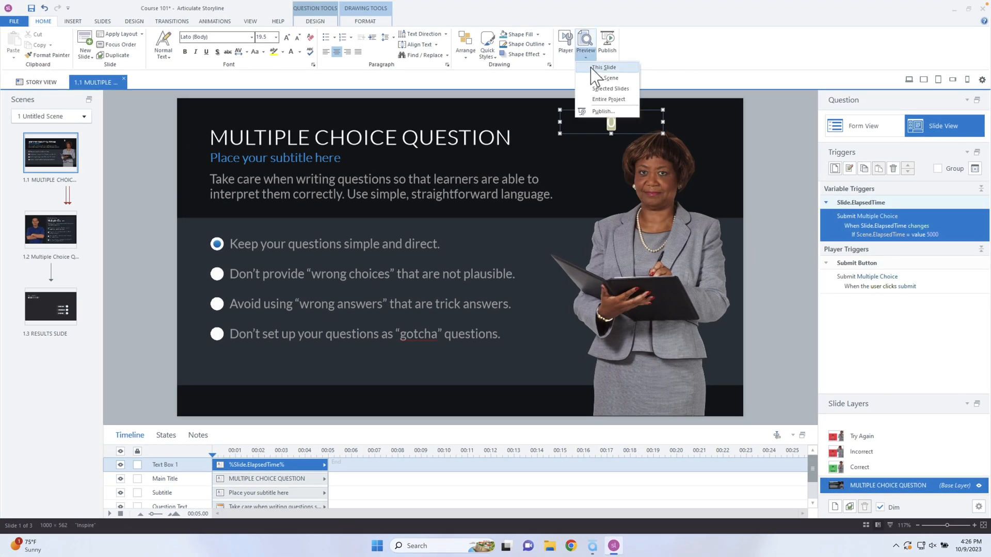
click(604, 68)
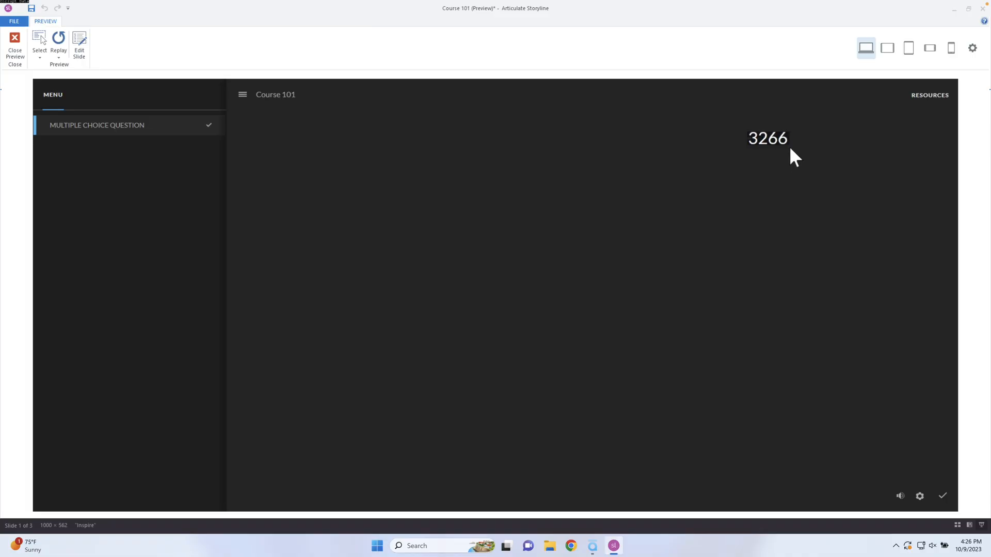
click(942, 495)
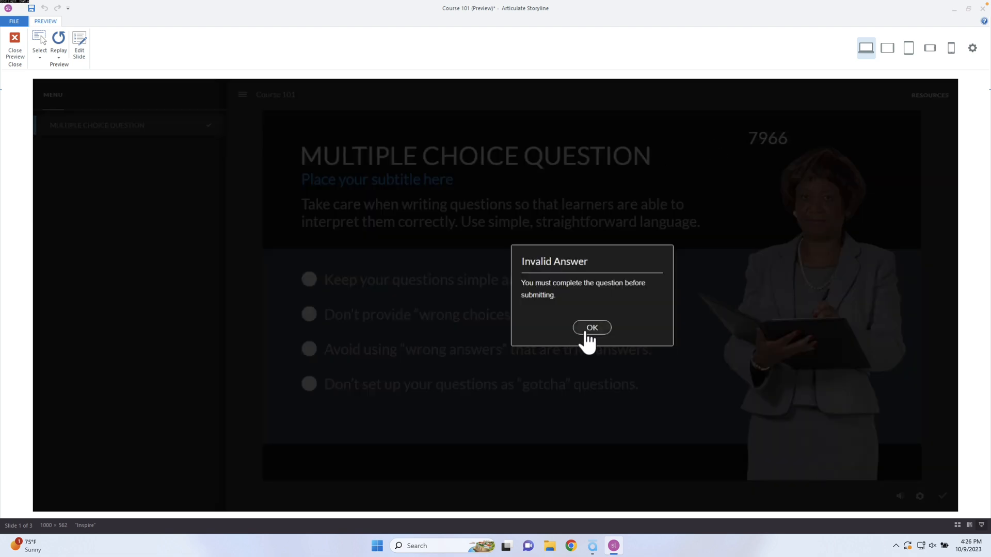
click(592, 327)
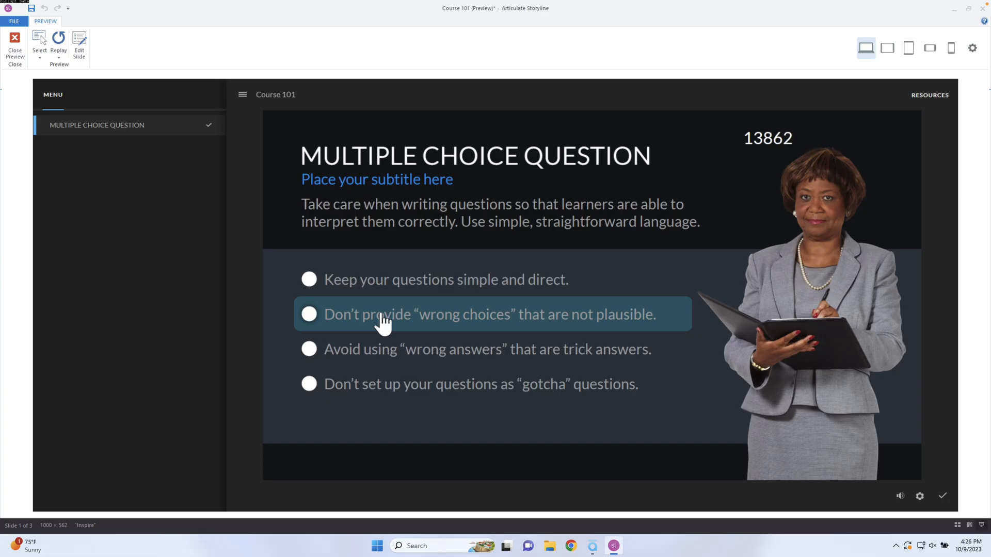
click(15, 48)
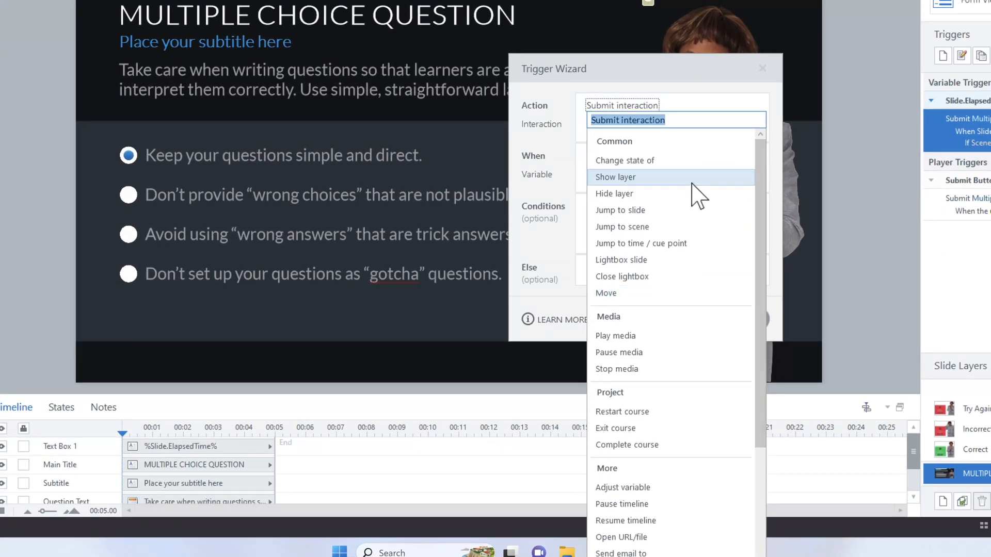
Expand the trigger's Action dropdown to review the other available actions.
click(614, 177)
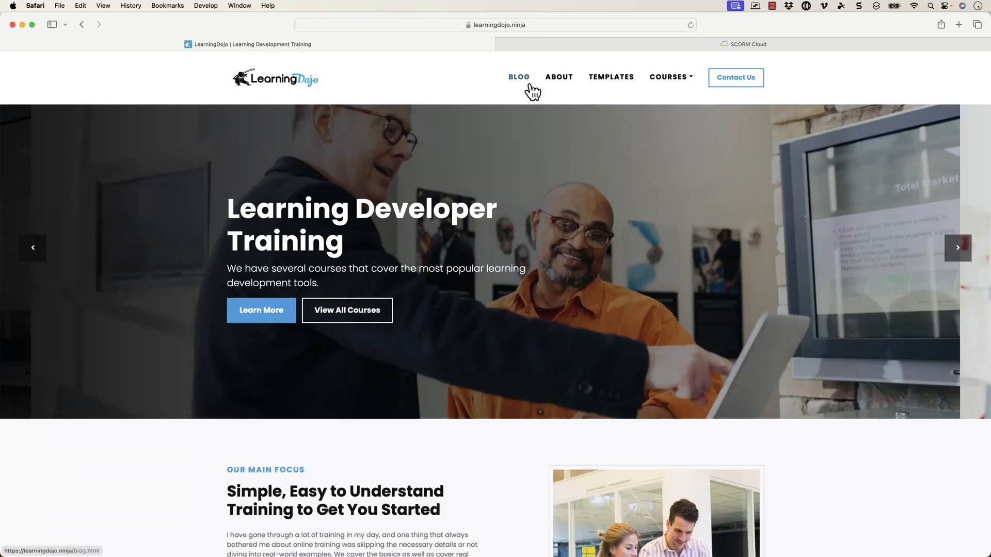
Visit the Learning Dojo blog and Templates pages, then expand the Courses menu.
click(518, 77)
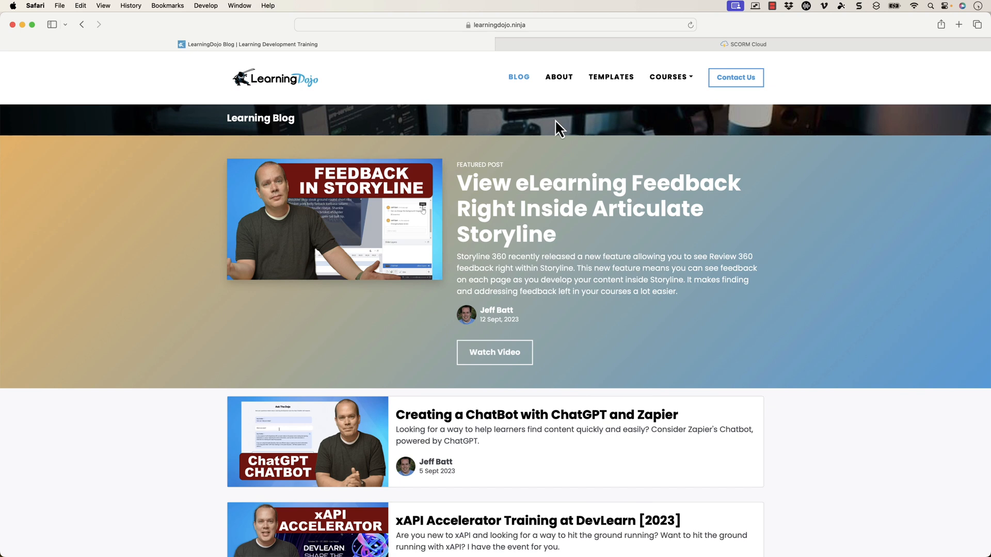
mouse_move(597, 171)
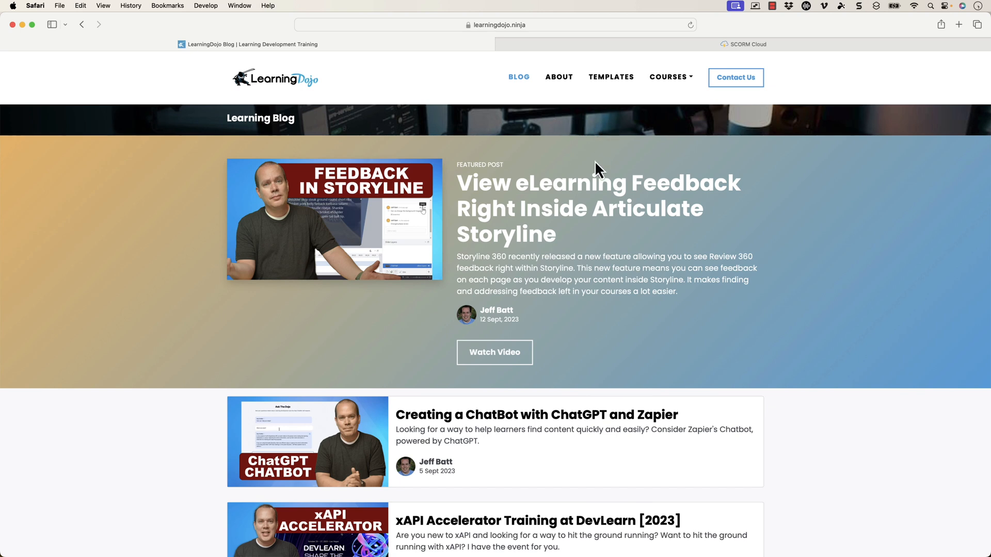
click(611, 76)
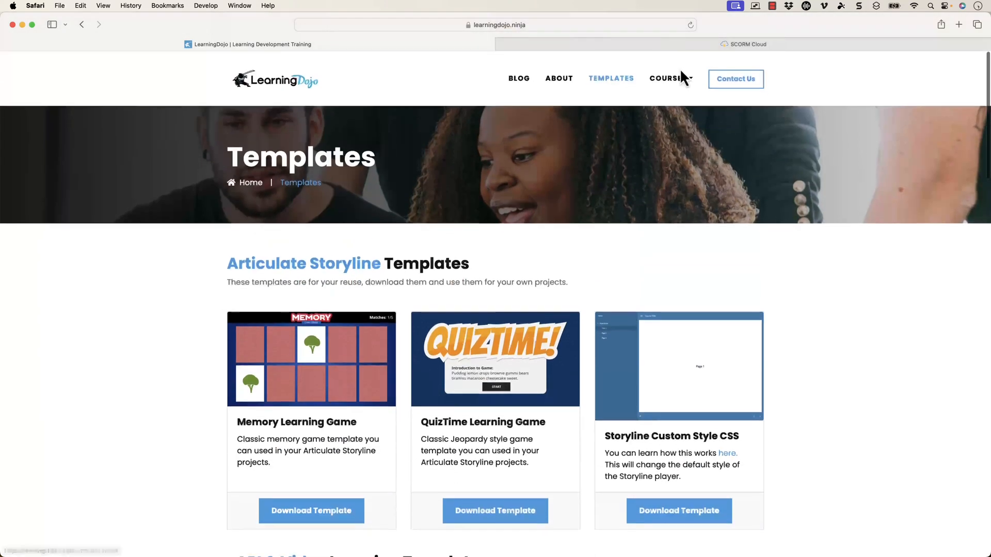
click(665, 77)
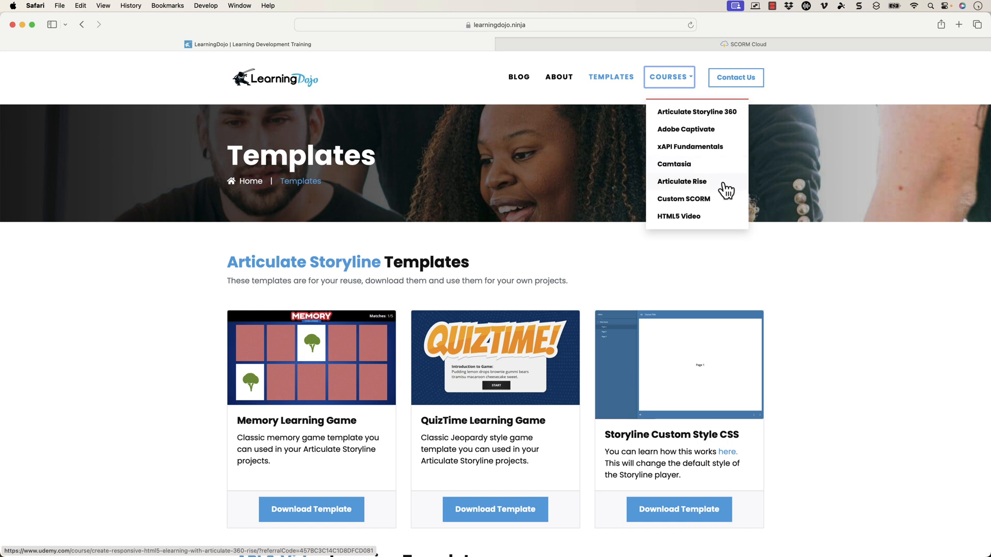
mouse_move(739, 225)
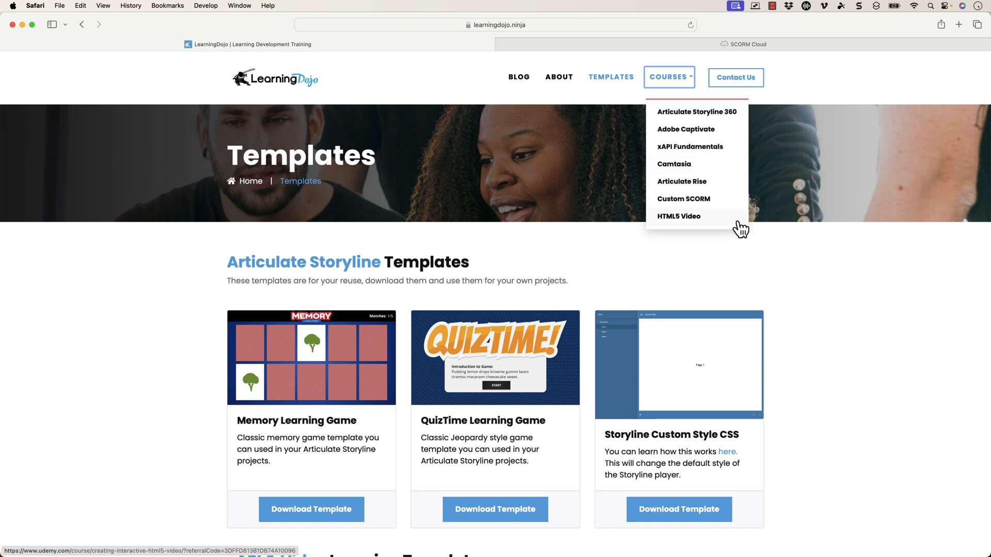